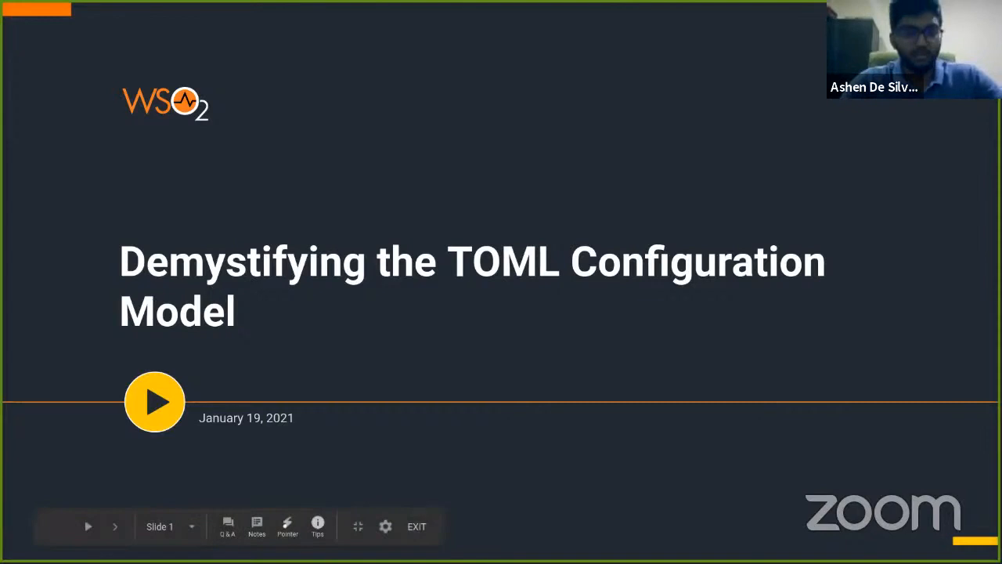
{"action": "mouse_move", "coordinate": [846, 473]}
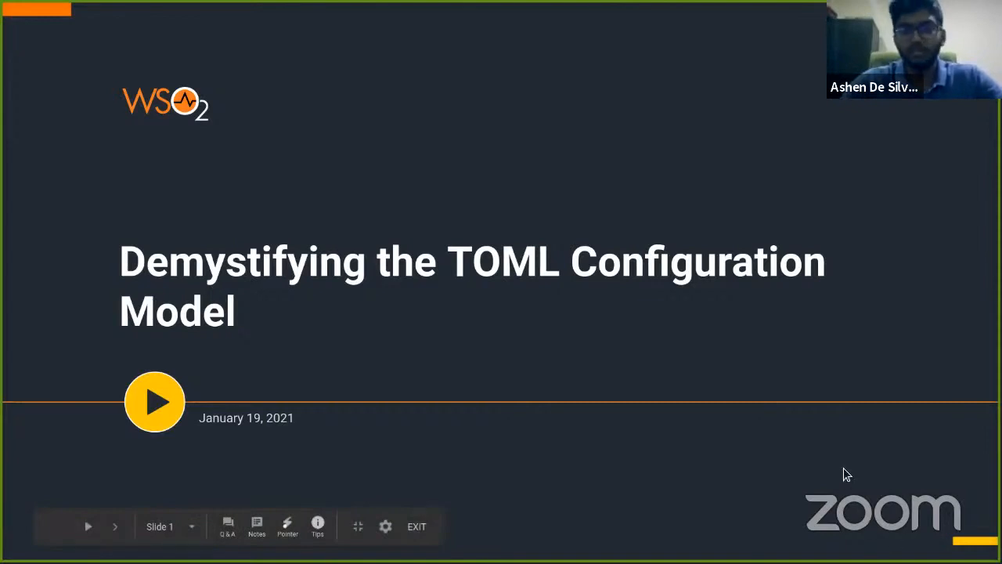
{"action": "mouse_move", "coordinate": [825, 448]}
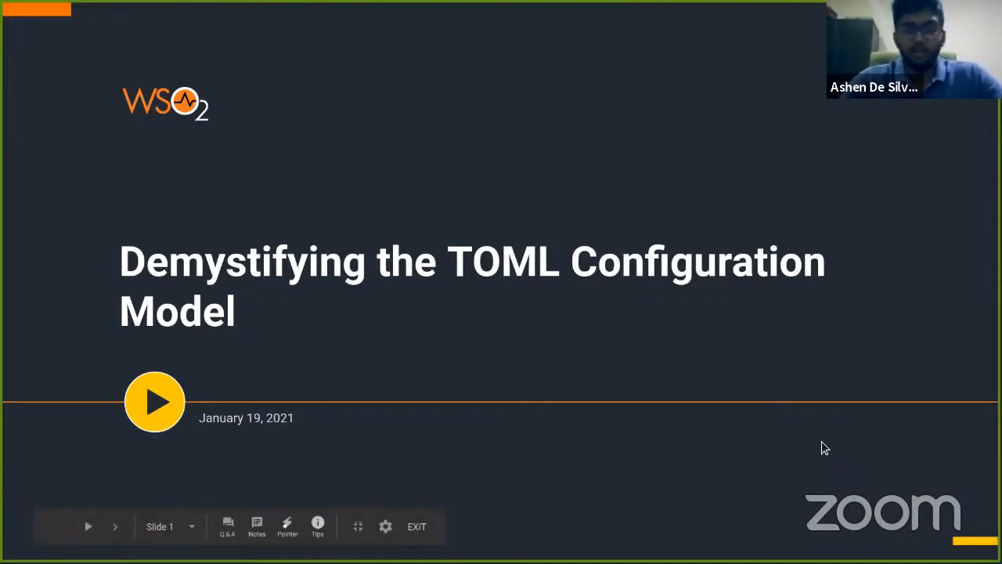
{"action": "mouse_move", "coordinate": [783, 445]}
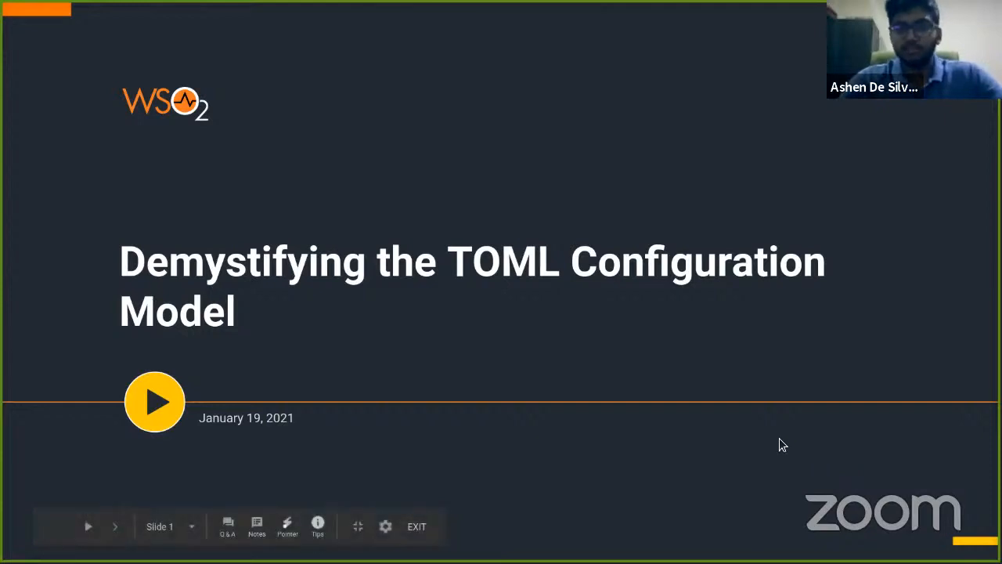
{"action": "mouse_move", "coordinate": [767, 459]}
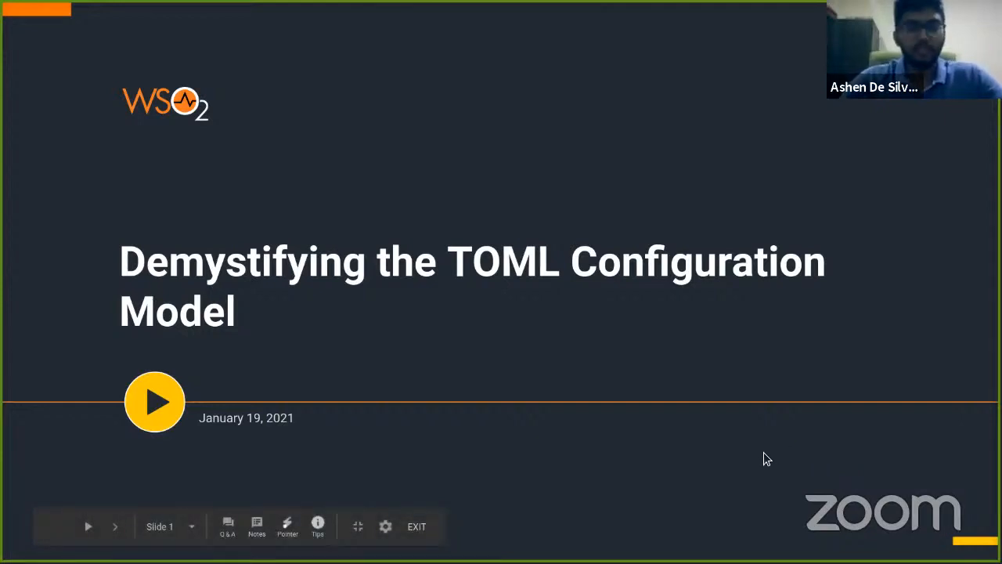
{"action": "mouse_move", "coordinate": [708, 411]}
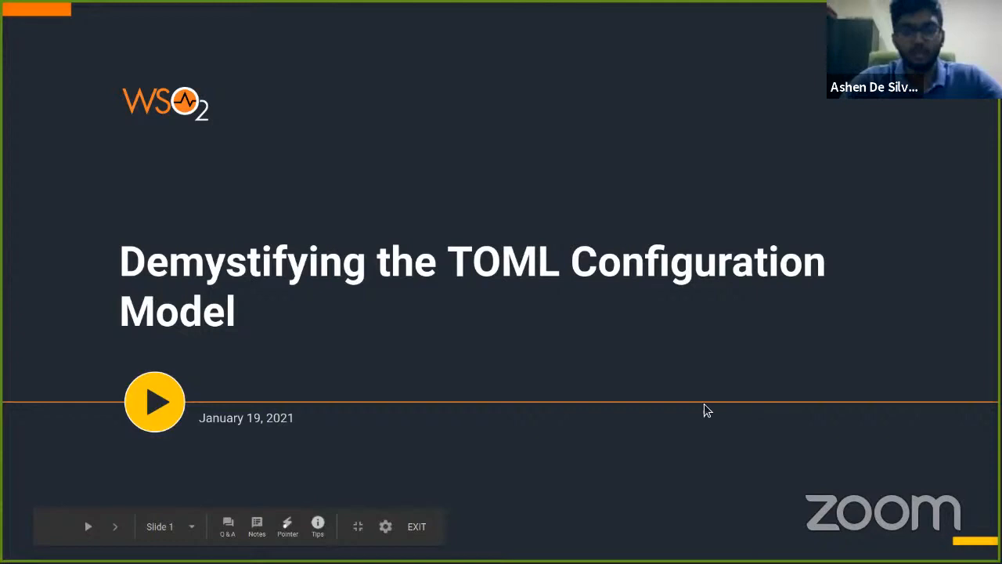
{"action": "mouse_move", "coordinate": [701, 382]}
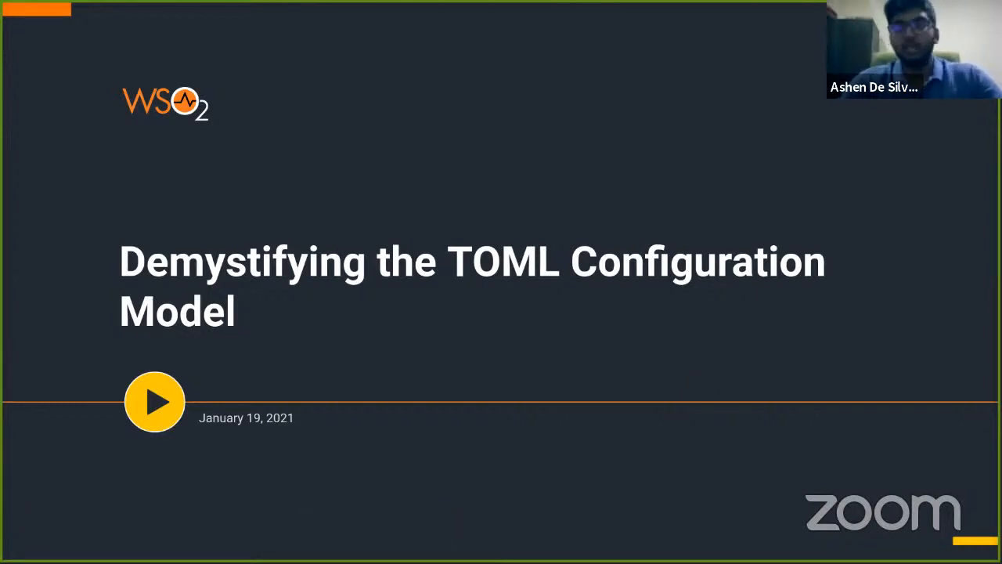
{"action": "mouse_move", "coordinate": [457, 358]}
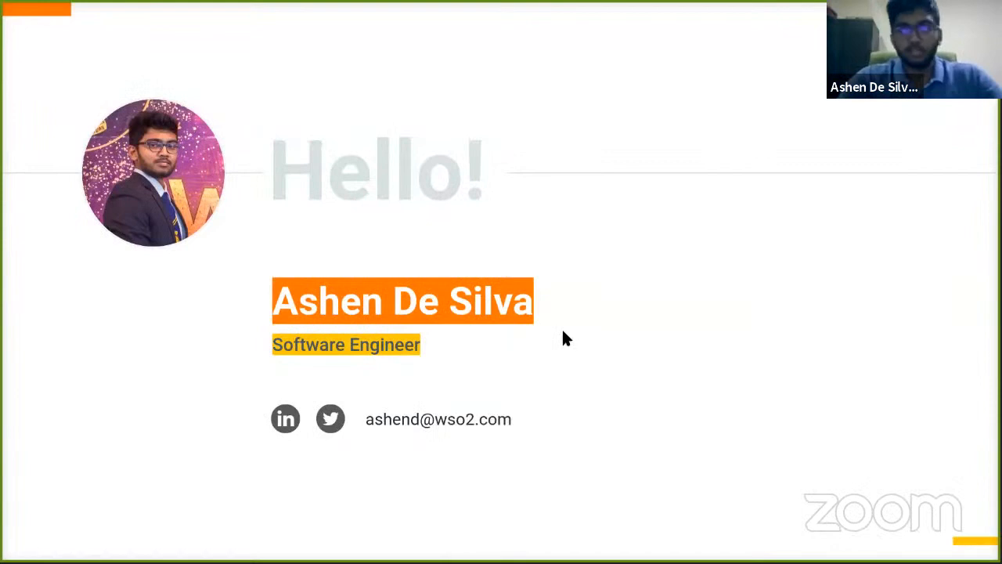
{"action": "mouse_move", "coordinate": [595, 331]}
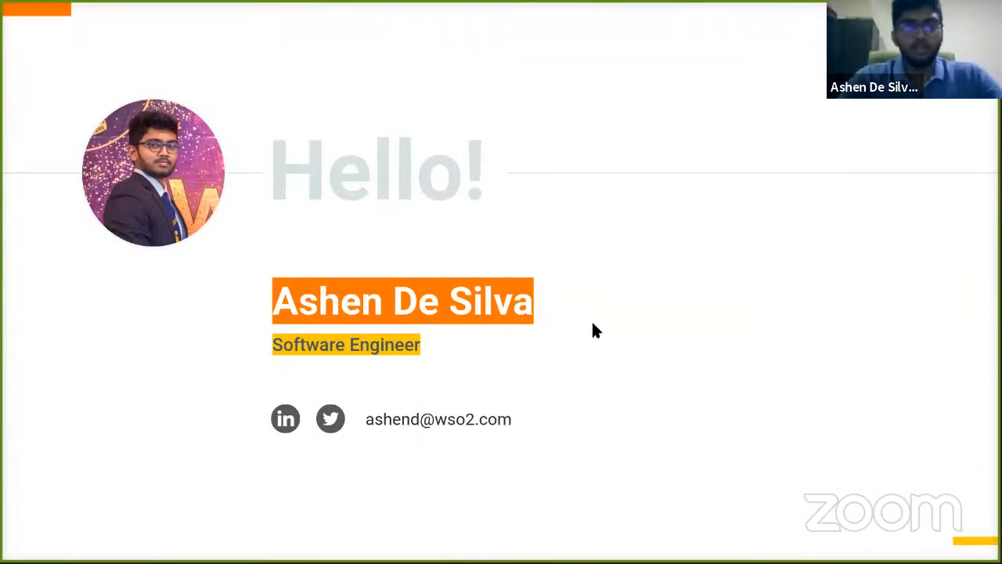
{"action": "mouse_move", "coordinate": [742, 374]}
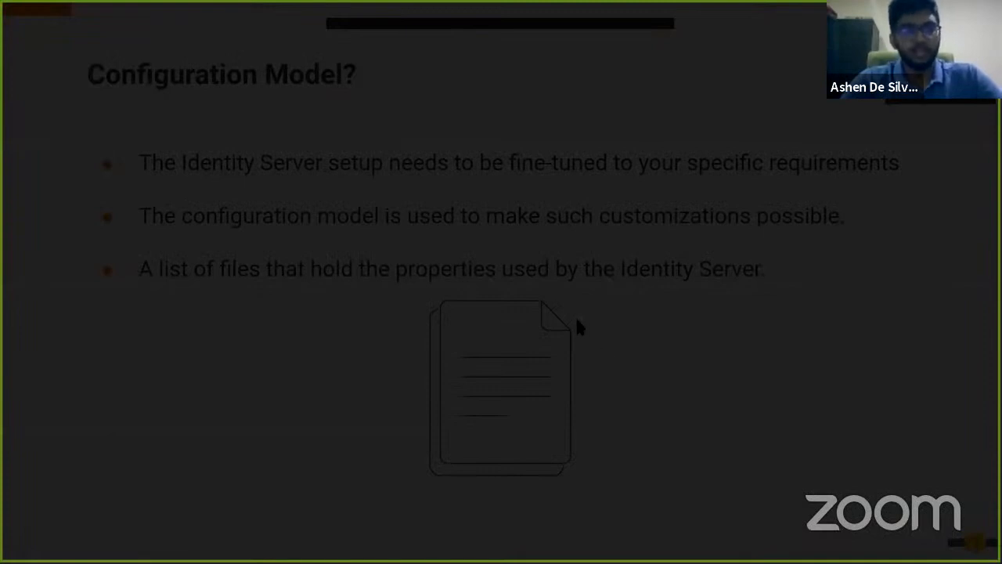
Advance the slideshow to slide 4, The Old Way
{"action": "key", "text": "Right"}
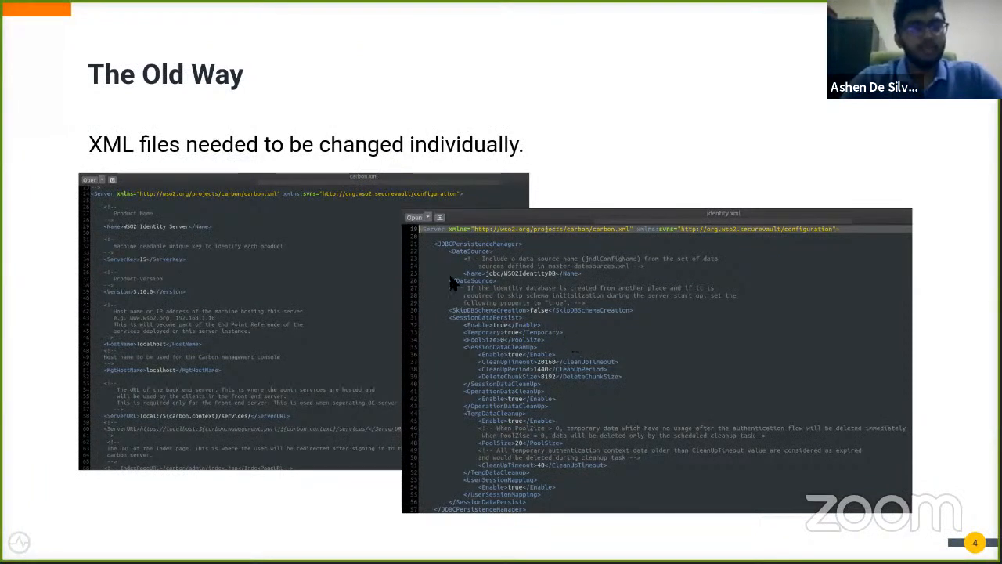
{"action": "mouse_move", "coordinate": [251, 182]}
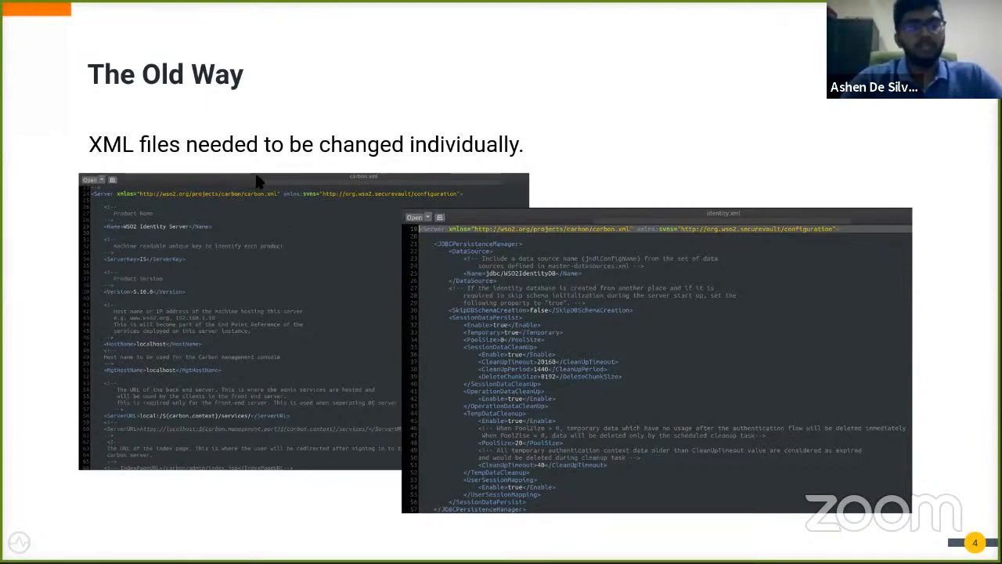
{"action": "mouse_move", "coordinate": [270, 172]}
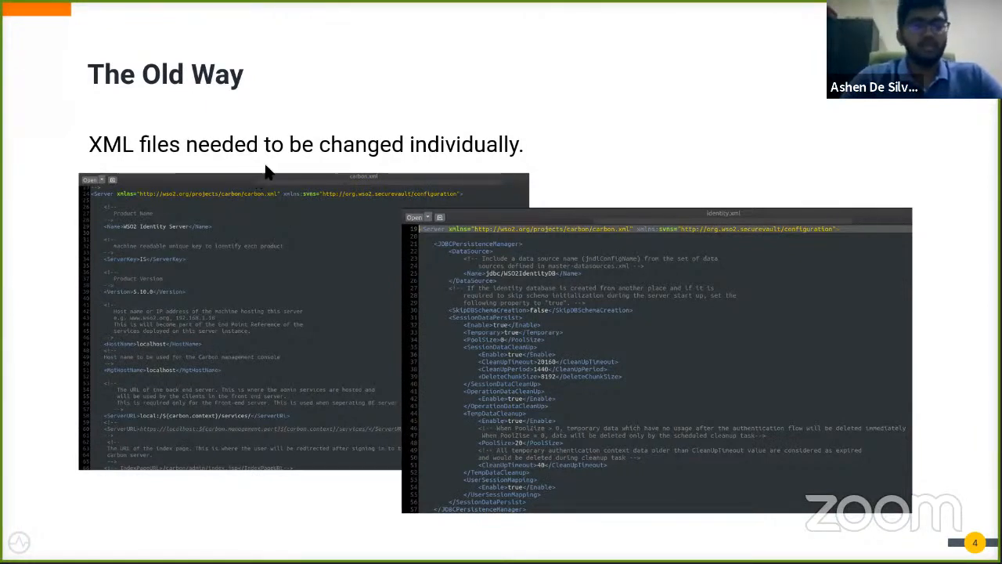
{"action": "mouse_move", "coordinate": [676, 251]}
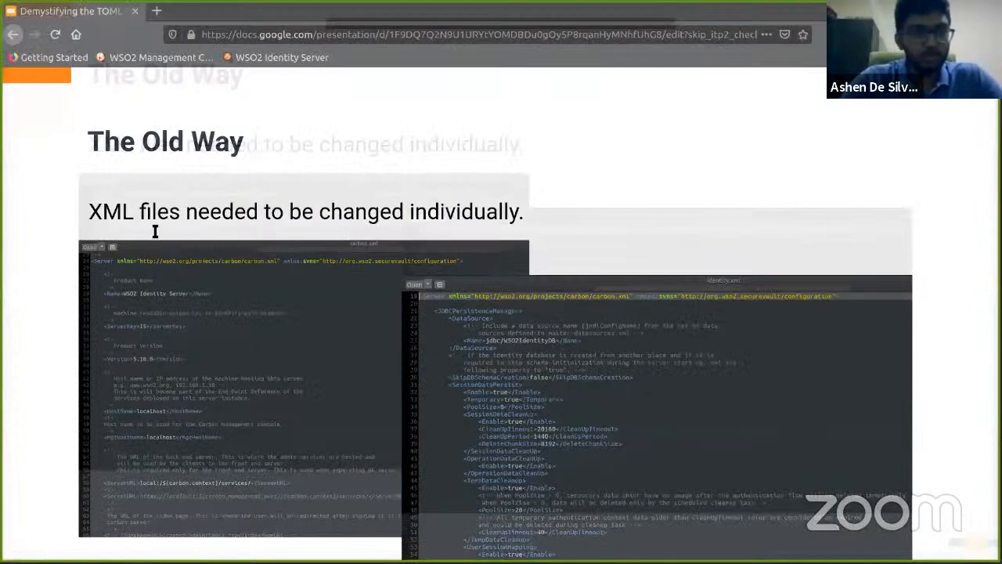
Leave the slideshow and view carbon.xml then identity.xml in Sublime Text
{"action": "key", "text": "Escape"}
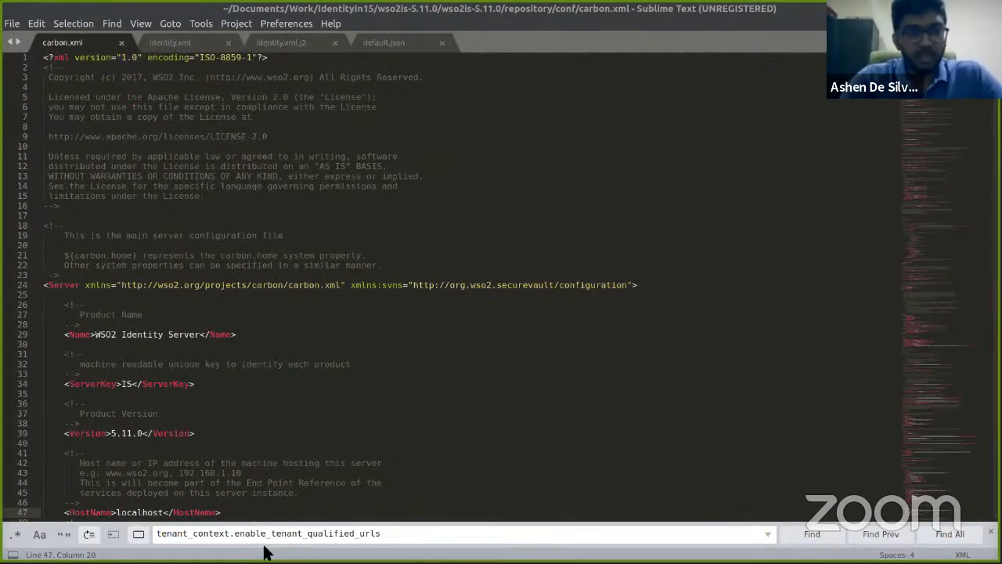
{"action": "left_click", "coordinate": [153, 41]}
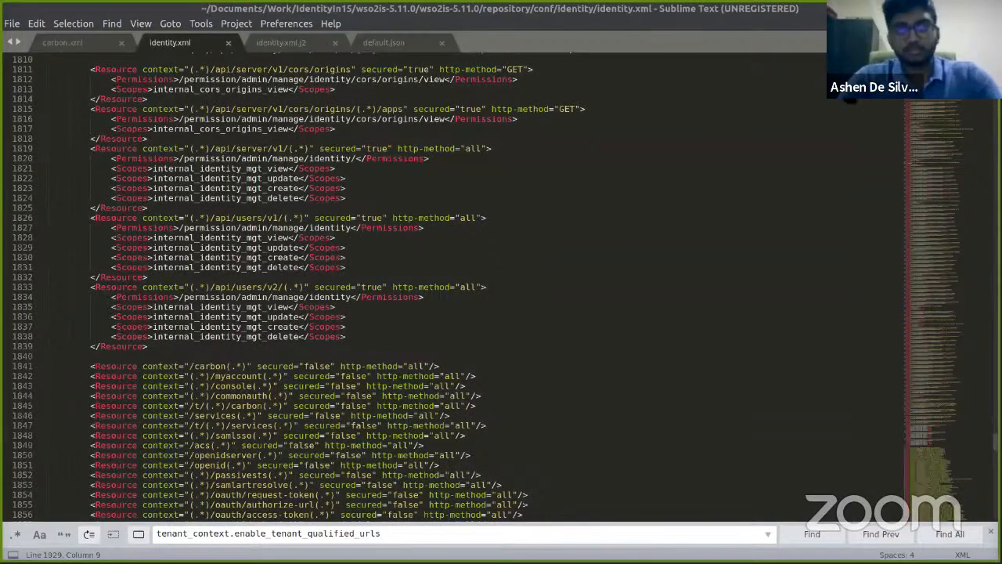
{"action": "mouse_move", "coordinate": [613, 330]}
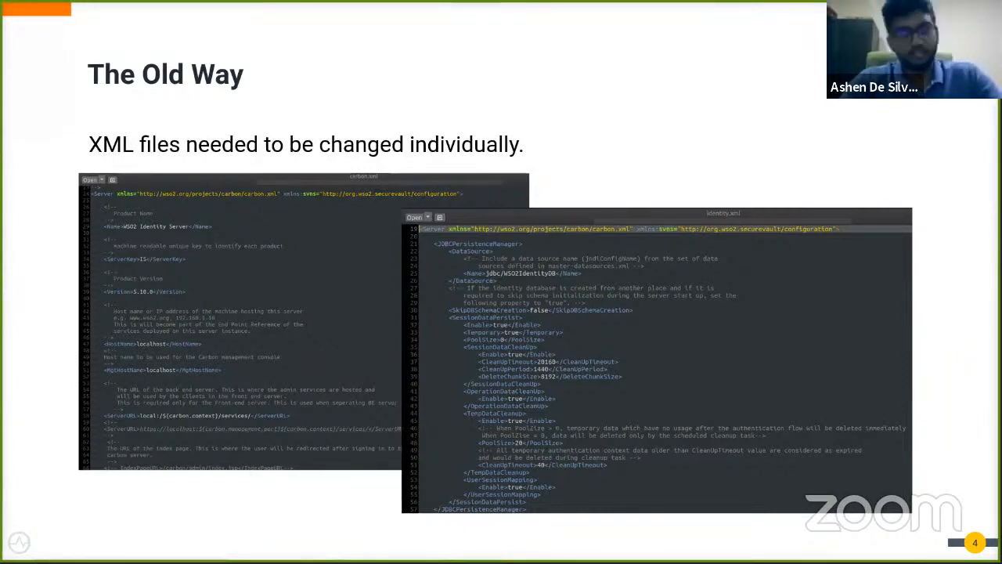
{"action": "mouse_move", "coordinate": [511, 404]}
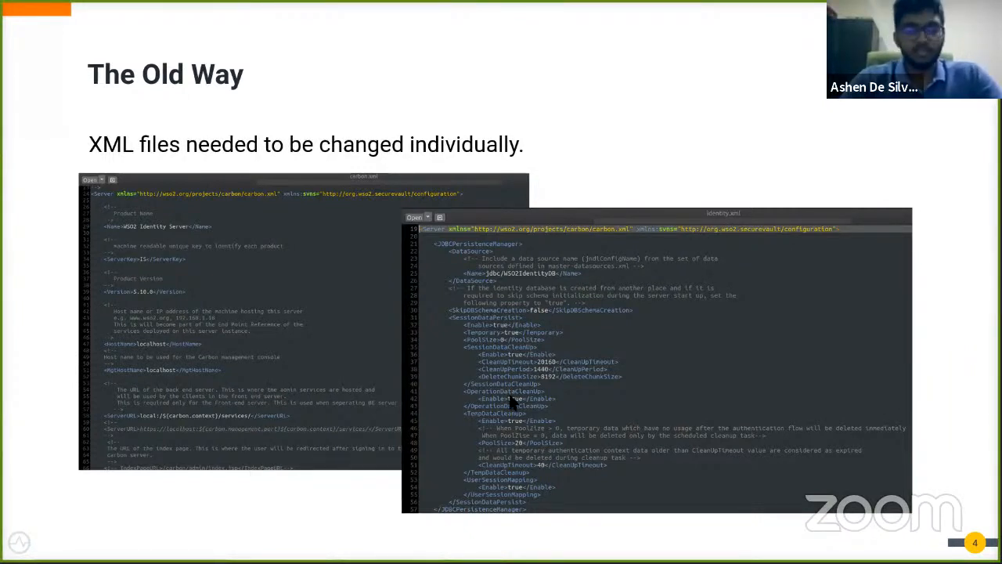
{"action": "mouse_move", "coordinate": [501, 414]}
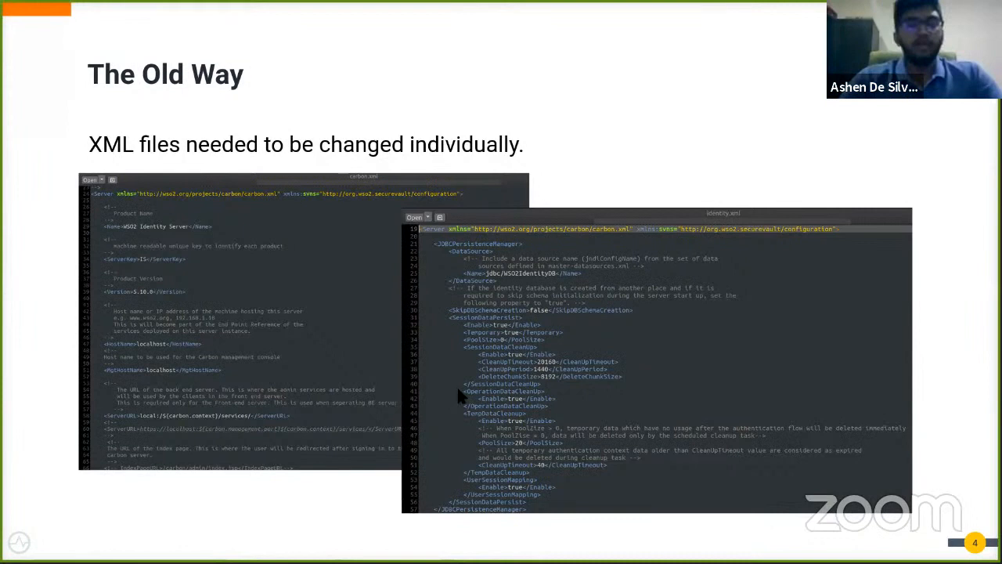
{"action": "mouse_move", "coordinate": [460, 407]}
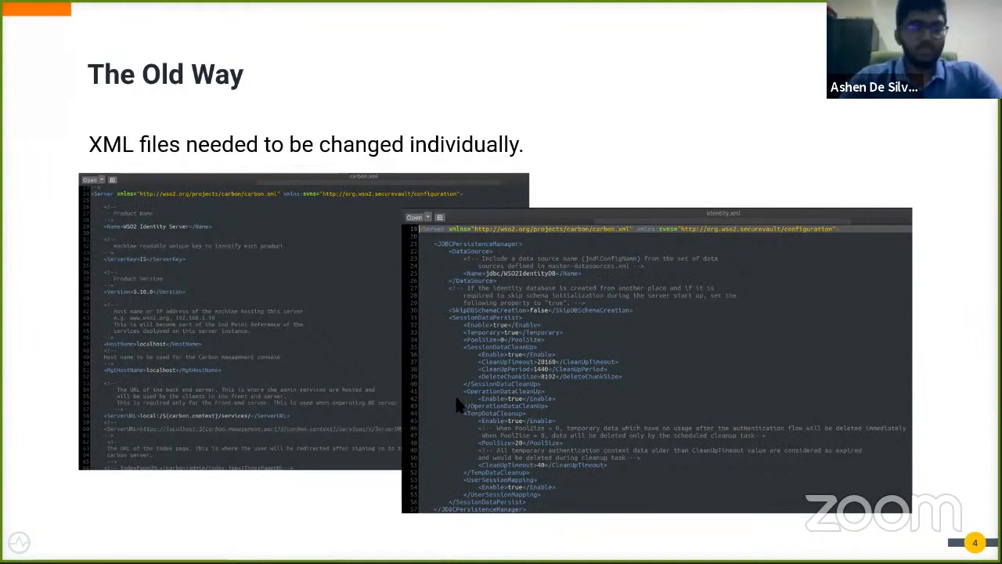
{"action": "mouse_move", "coordinate": [448, 397]}
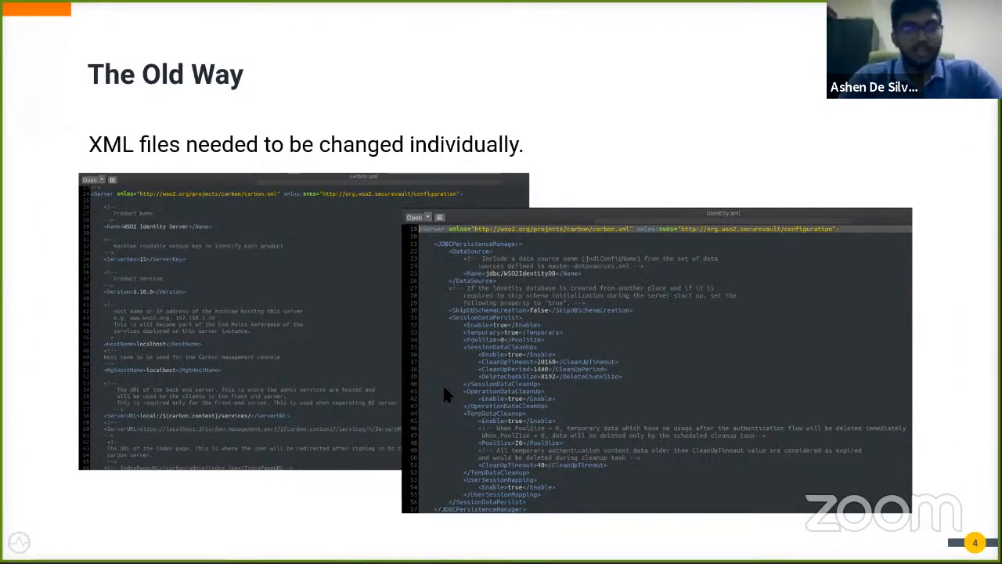
{"action": "mouse_move", "coordinate": [439, 384]}
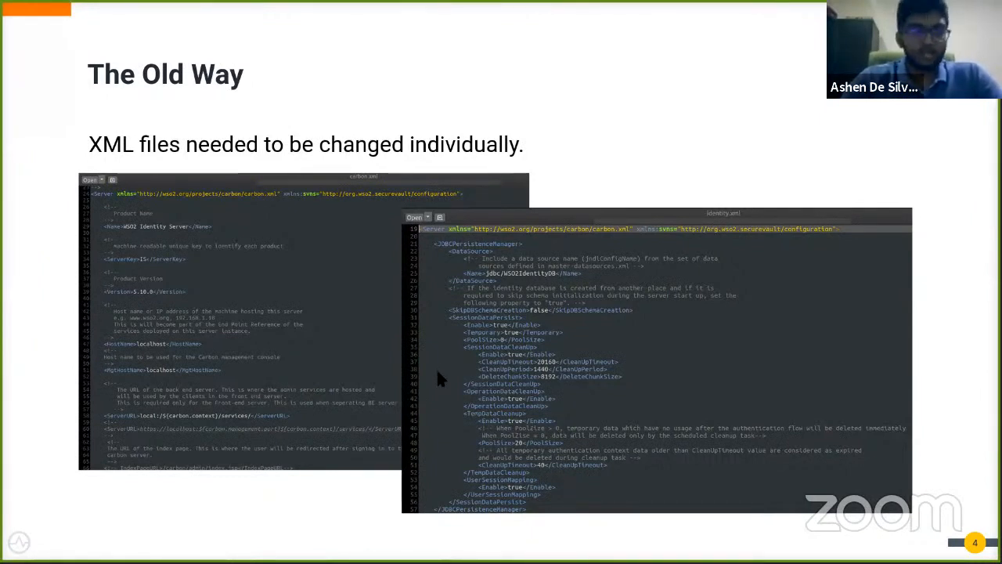
{"action": "mouse_move", "coordinate": [446, 348]}
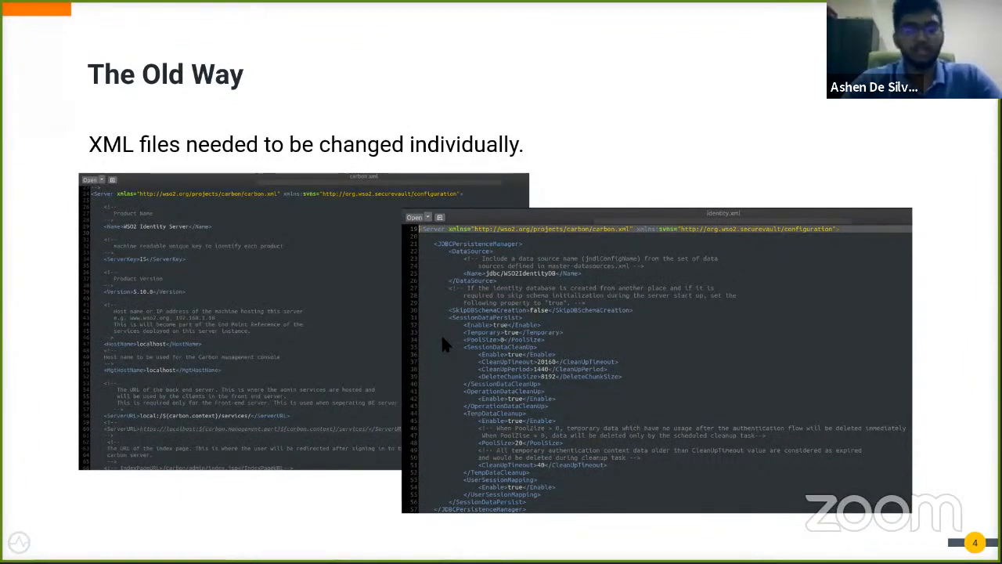
{"action": "mouse_move", "coordinate": [446, 346]}
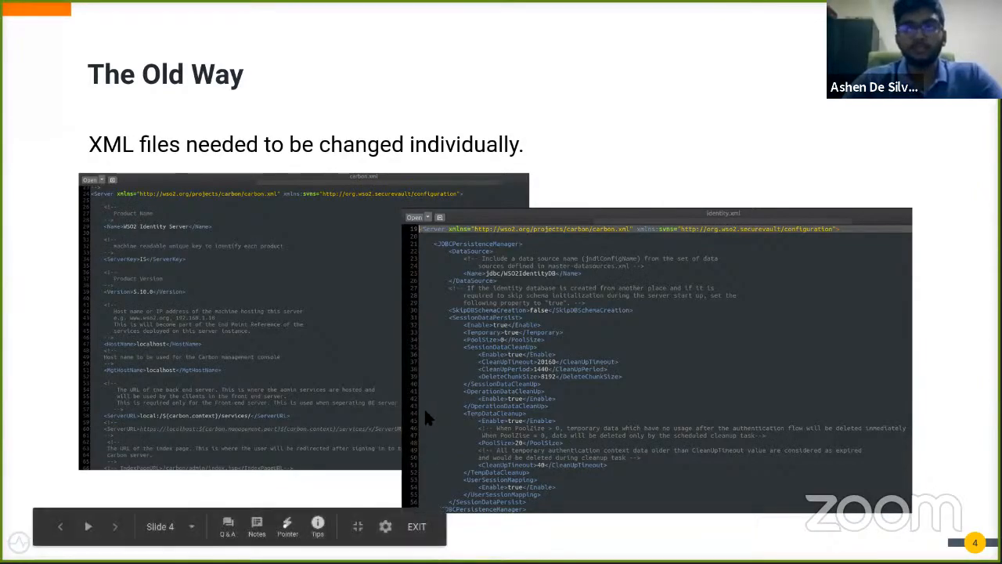
{"action": "left_click", "coordinate": [88, 526]}
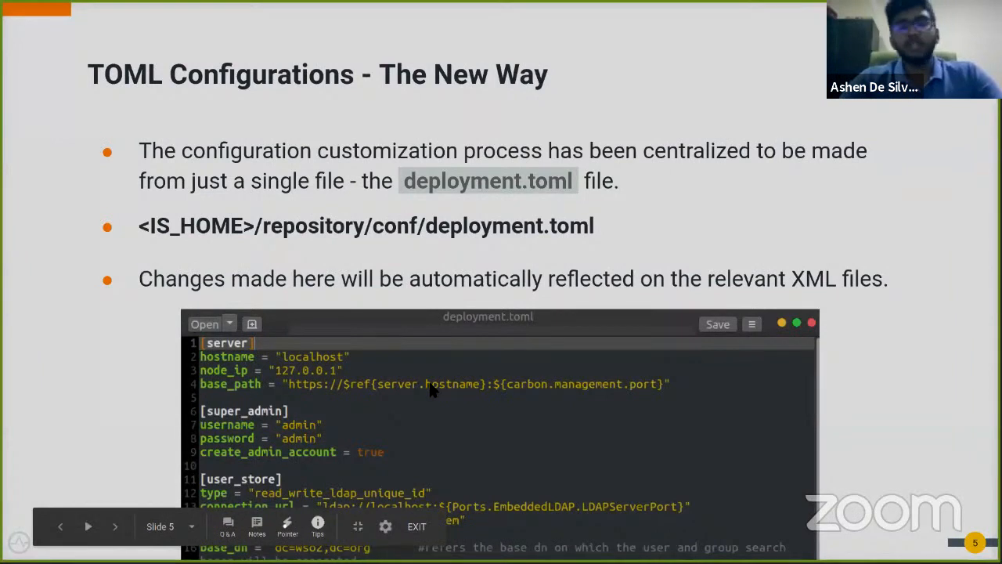
{"action": "mouse_move", "coordinate": [426, 360]}
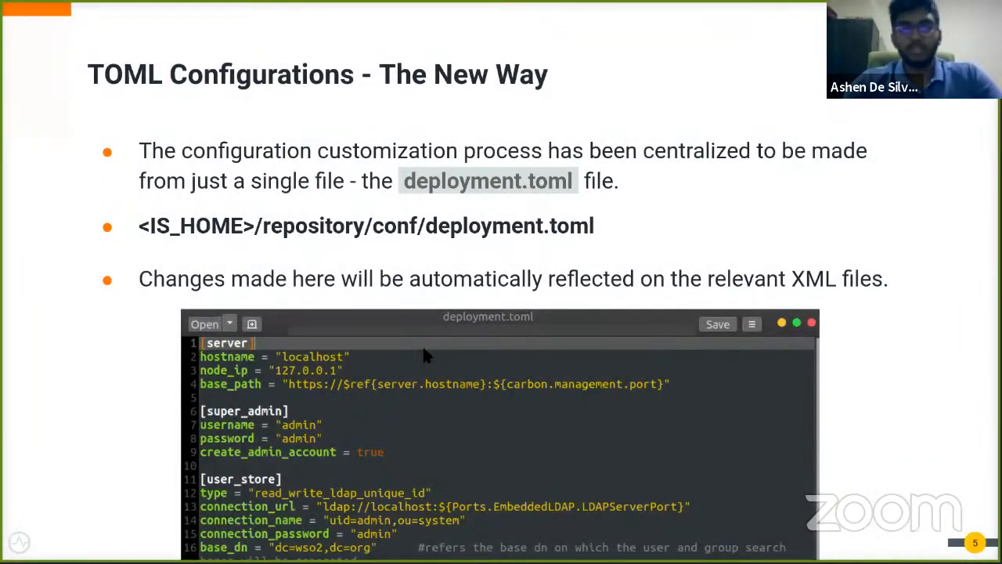
{"action": "mouse_move", "coordinate": [439, 288]}
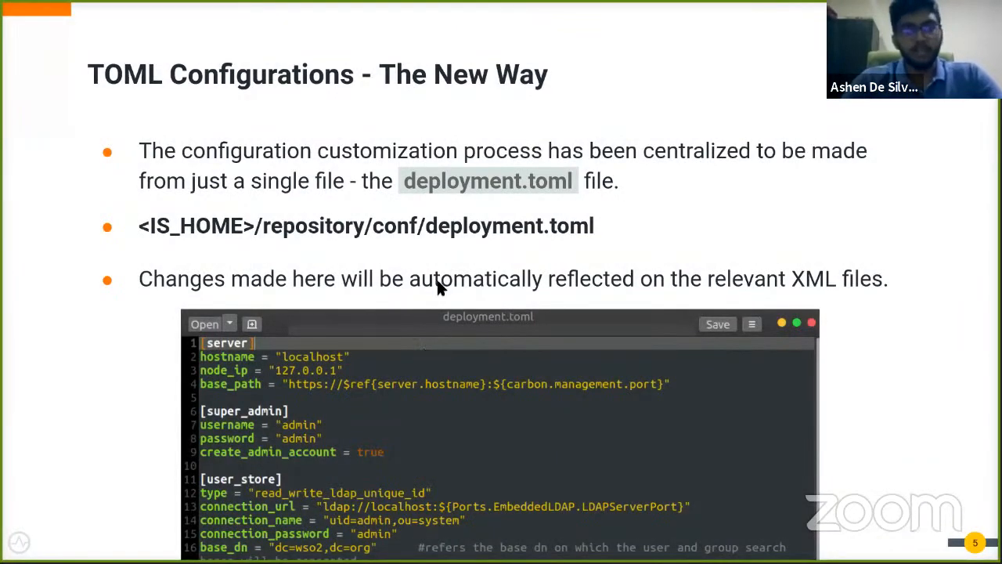
{"action": "mouse_move", "coordinate": [443, 279]}
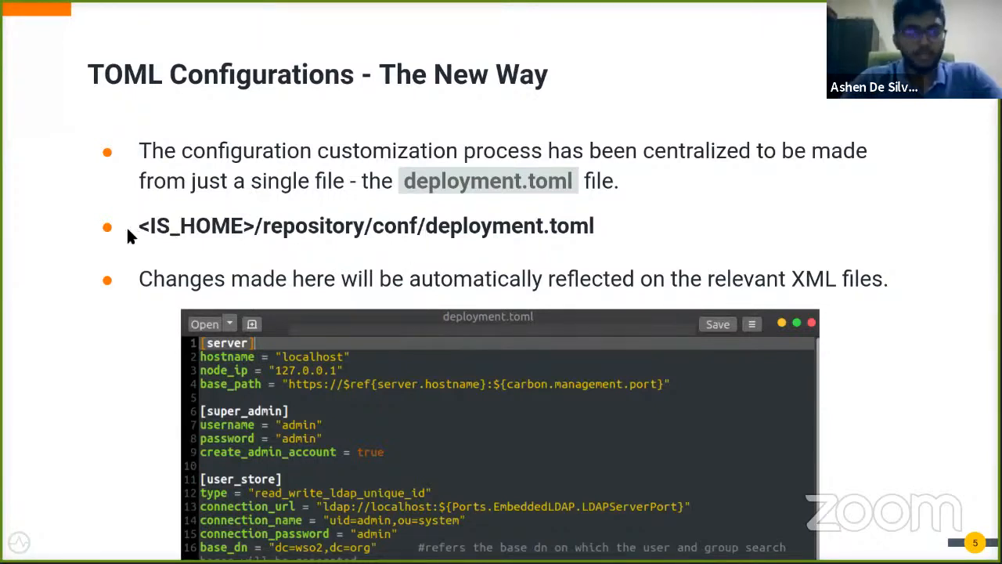
{"action": "mouse_move", "coordinate": [454, 254]}
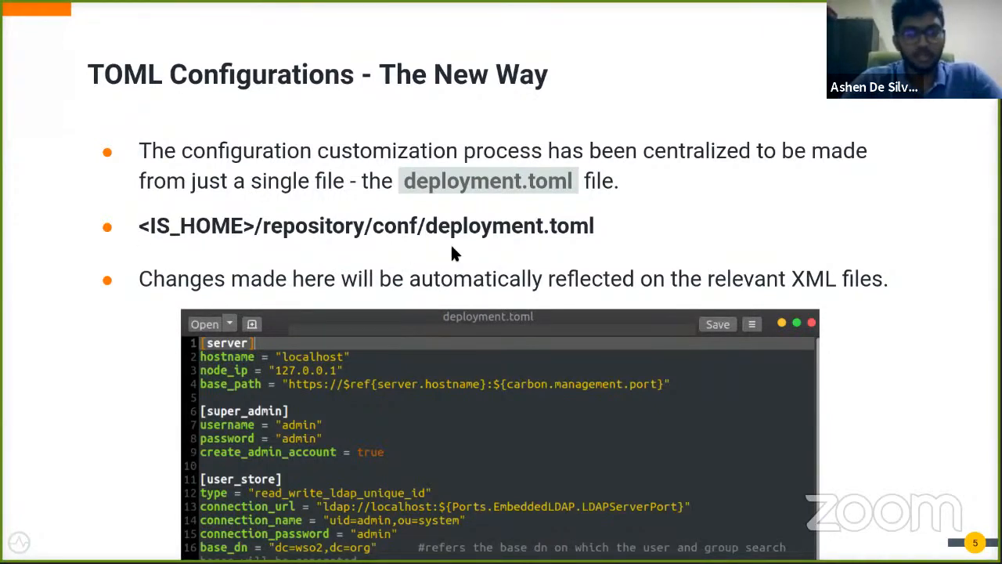
{"action": "mouse_move", "coordinate": [218, 241]}
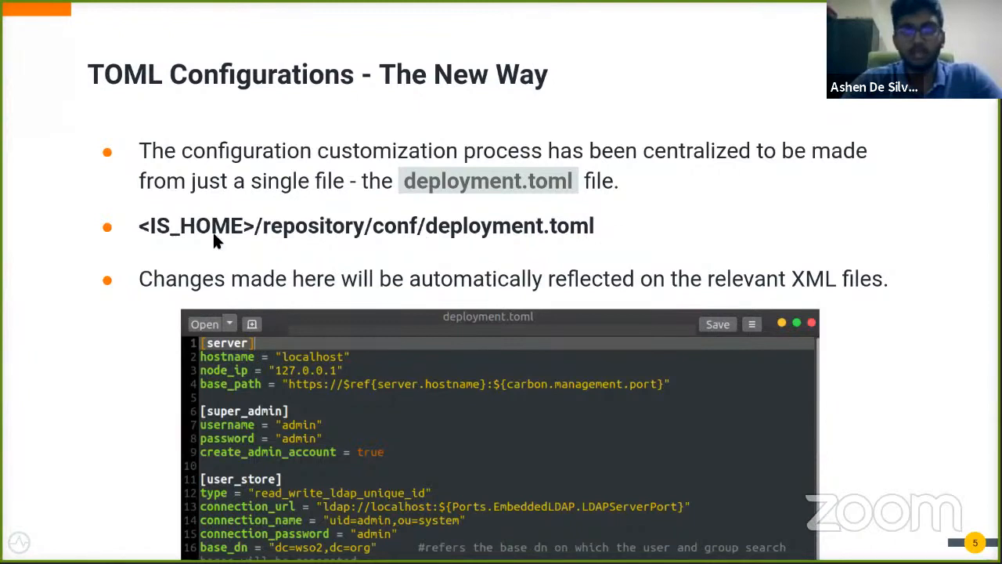
{"action": "mouse_move", "coordinate": [556, 279]}
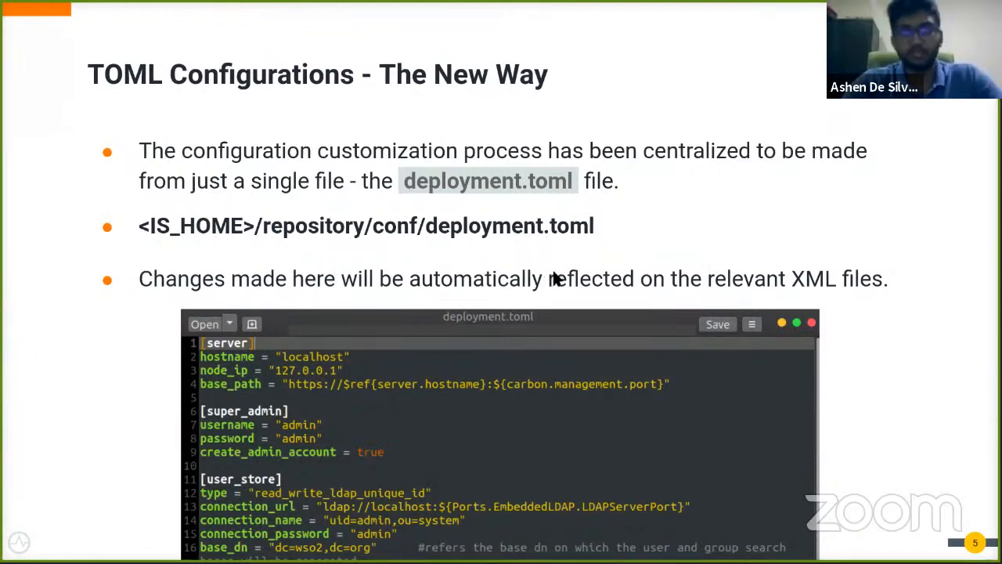
{"action": "mouse_move", "coordinate": [697, 222]}
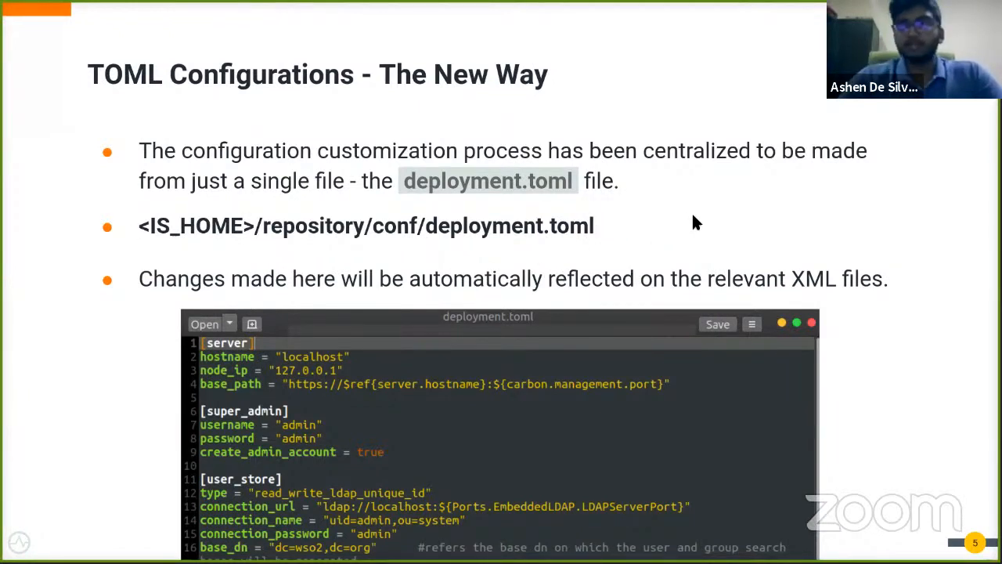
{"action": "mouse_move", "coordinate": [655, 347]}
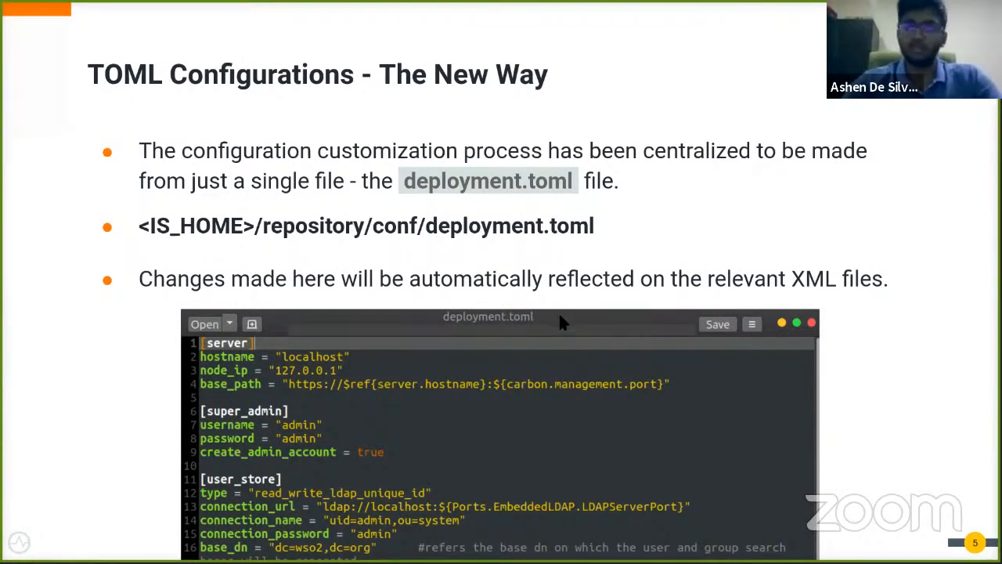
{"action": "mouse_move", "coordinate": [633, 272]}
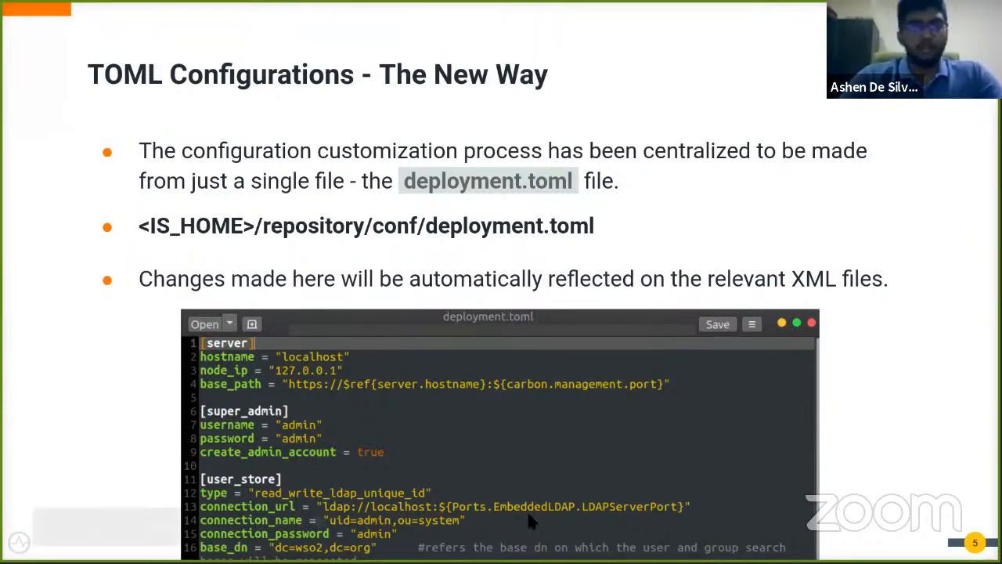
{"action": "mouse_move", "coordinate": [531, 523]}
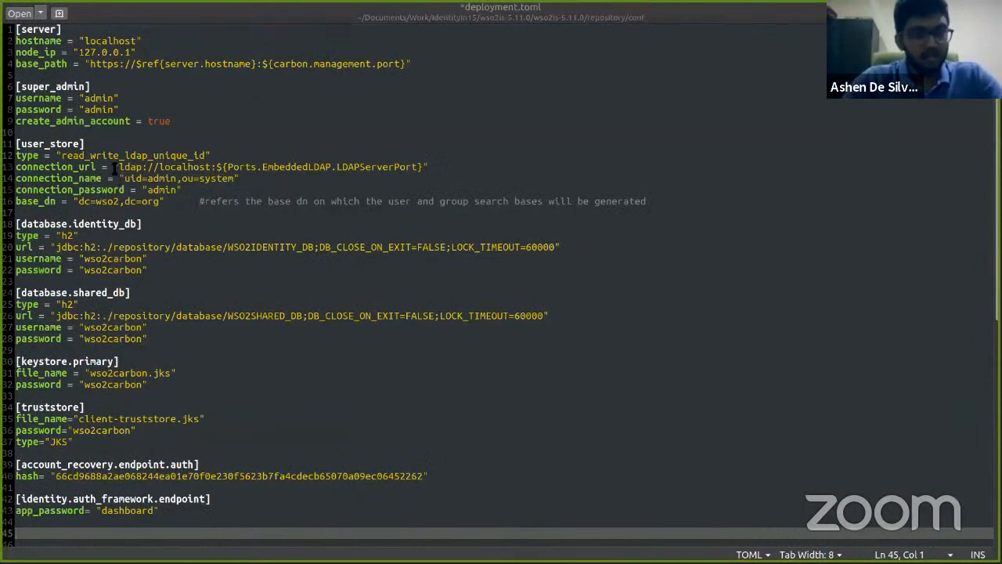
Scroll through deployment.toml's server, super_admin, user_store and database sections and back to the top
{"action": "scroll", "scroll_direction": "down", "scroll_amount": 3}
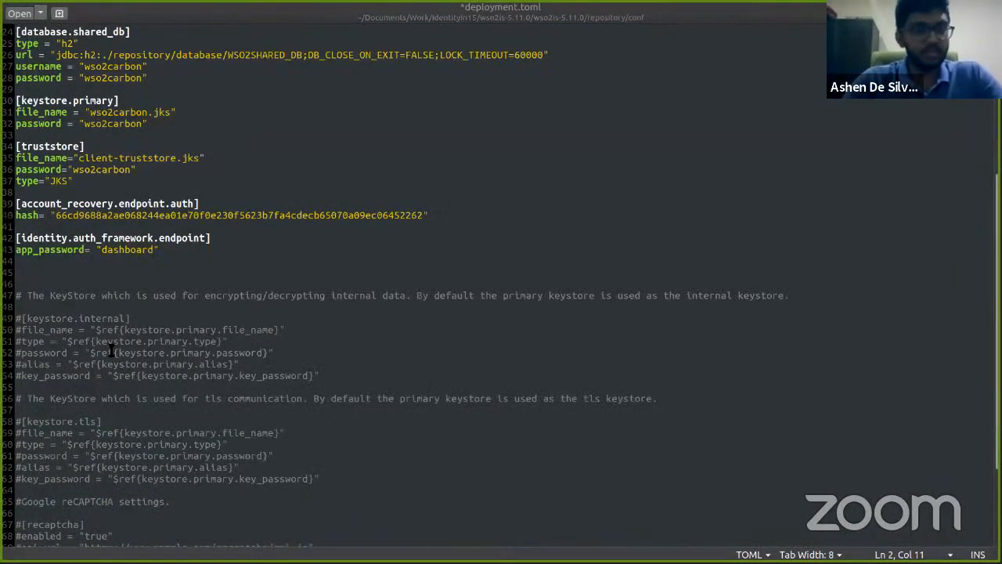
{"action": "scroll", "scroll_direction": "up", "scroll_amount": 3}
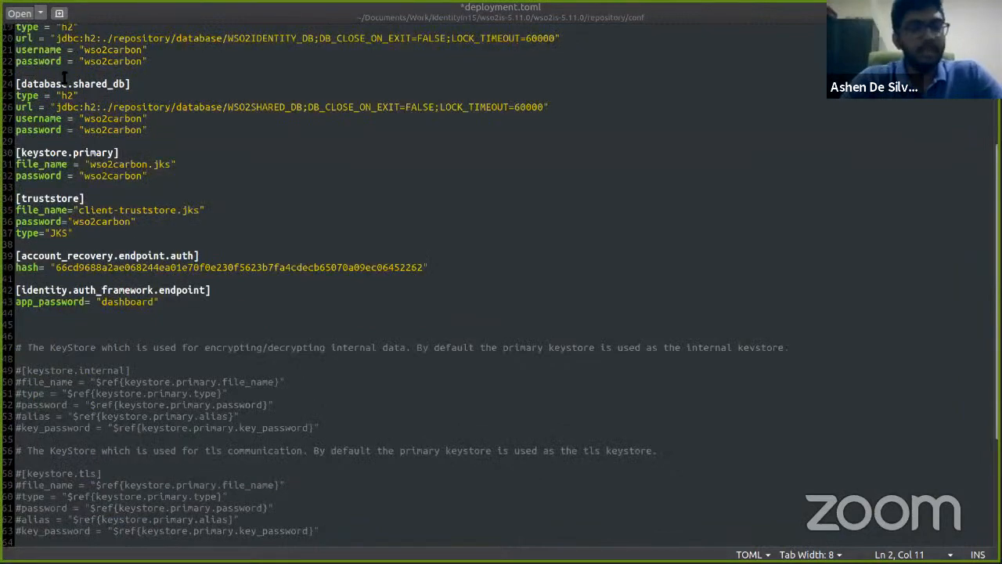
{"action": "scroll", "scroll_direction": "up", "scroll_amount": 3}
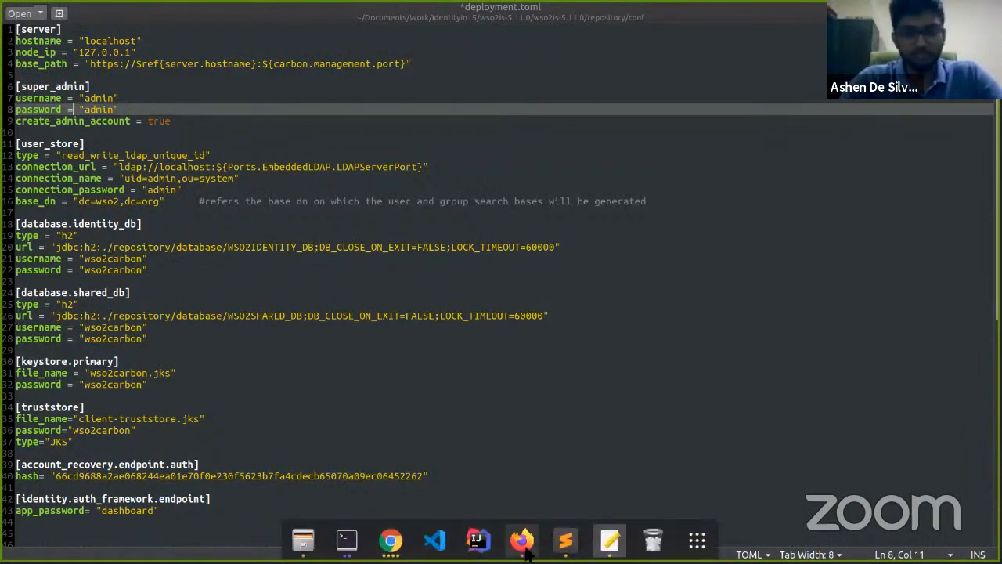
{"action": "mouse_move", "coordinate": [523, 539]}
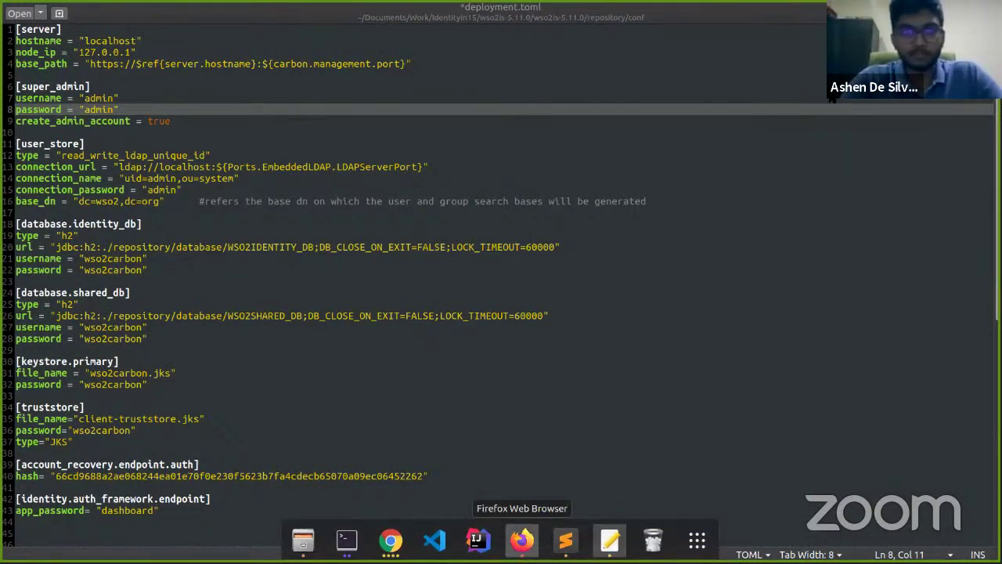
Bring Google Slides back to the front and resume the slideshow at slide 5
{"action": "left_click", "coordinate": [523, 539]}
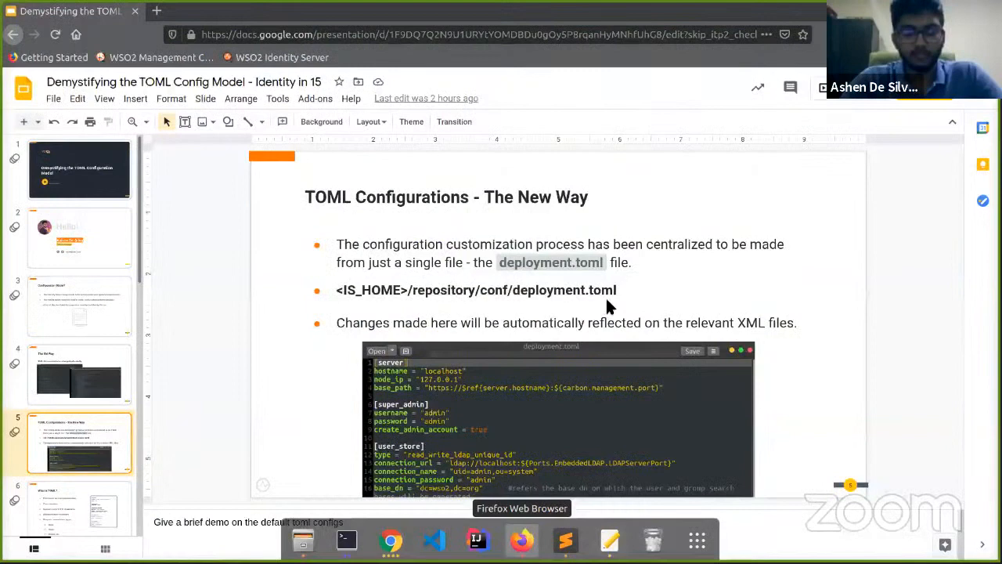
{"action": "key", "text": "F5"}
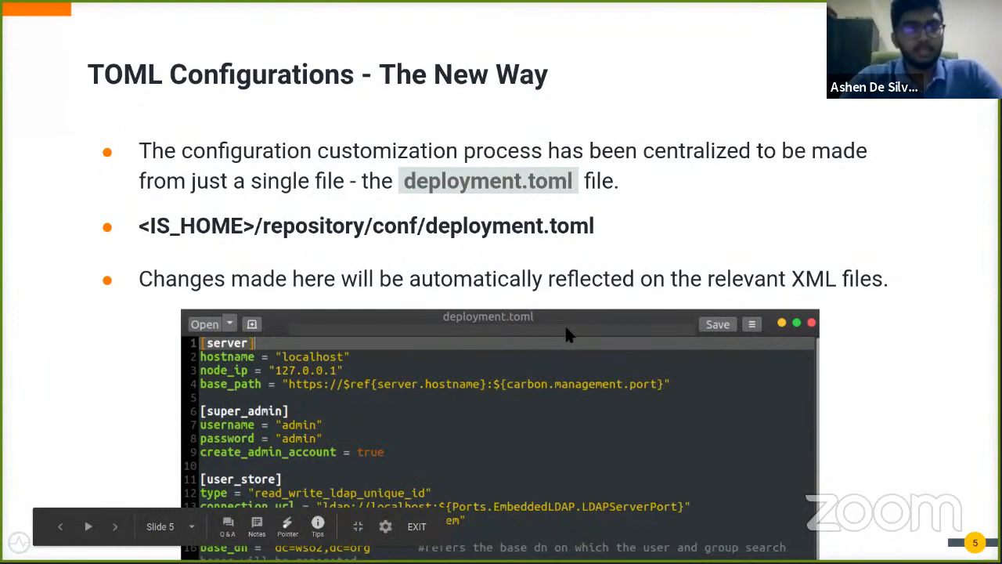
{"action": "mouse_move", "coordinate": [559, 339]}
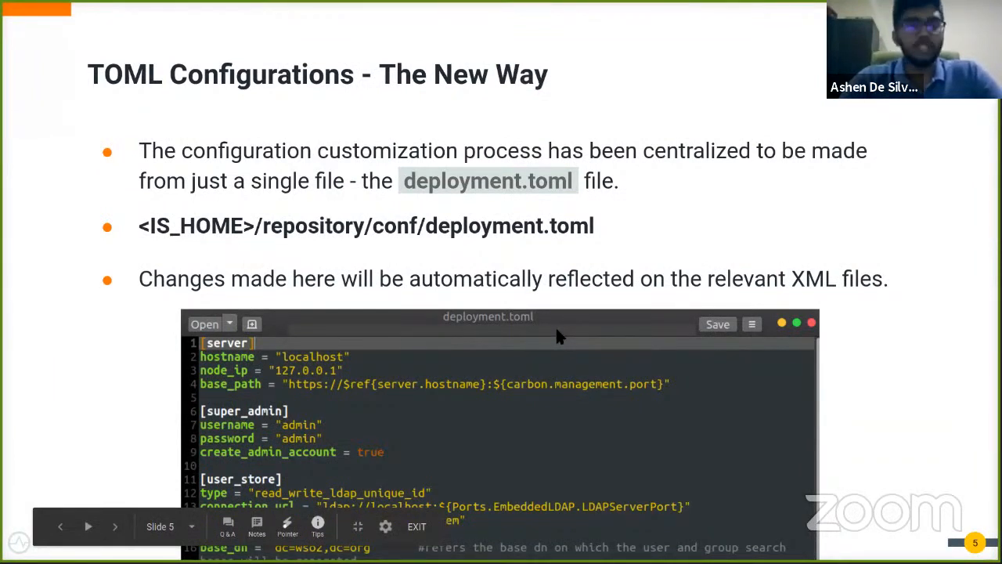
{"action": "mouse_move", "coordinate": [548, 321]}
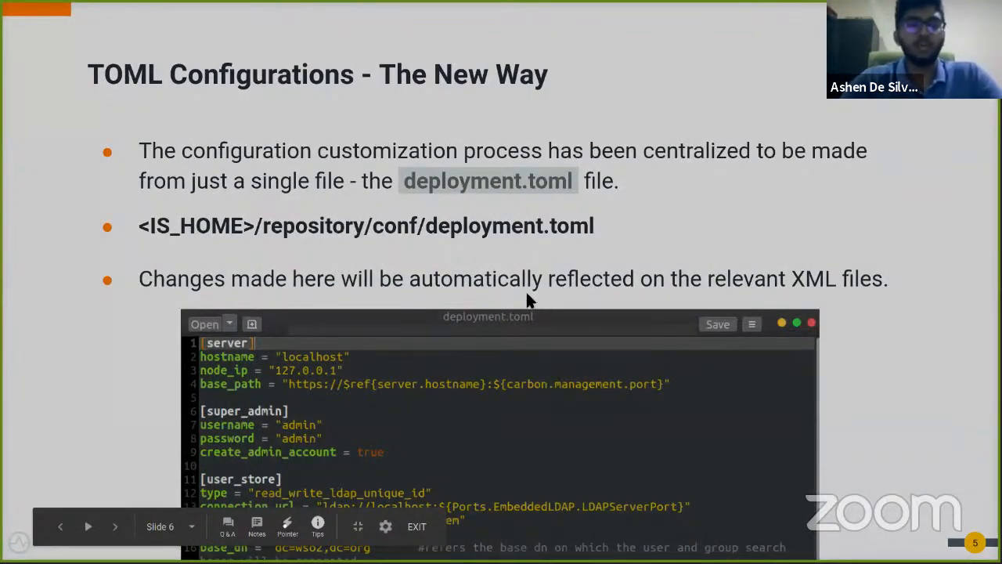
{"action": "left_click", "coordinate": [116, 526]}
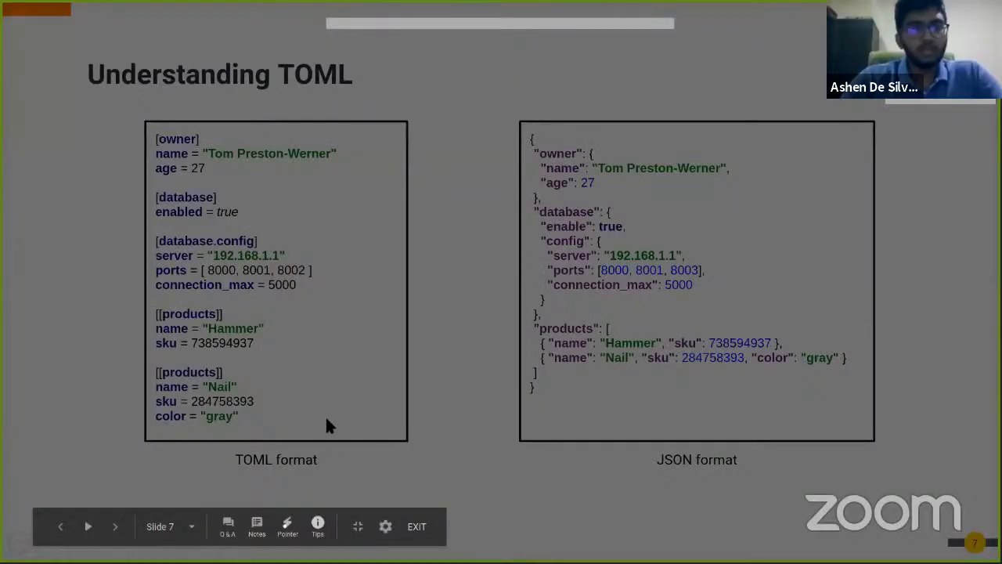
{"action": "mouse_move", "coordinate": [390, 454]}
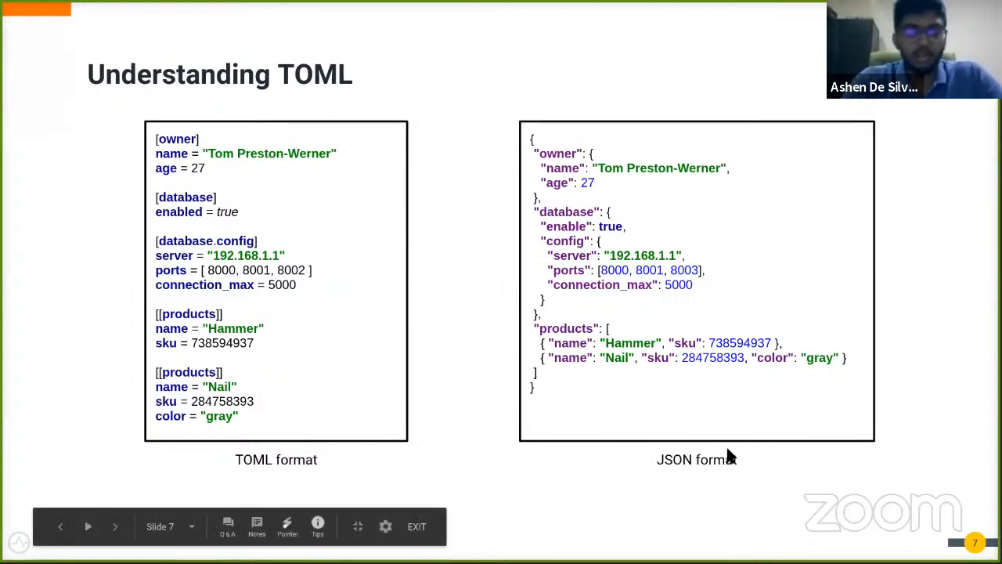
{"action": "mouse_move", "coordinate": [706, 424]}
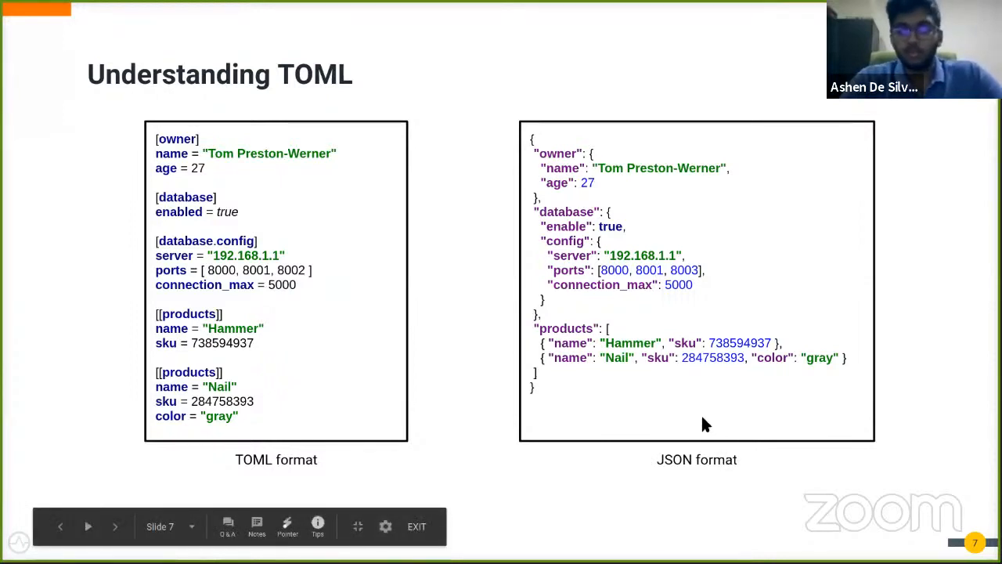
{"action": "mouse_move", "coordinate": [708, 479]}
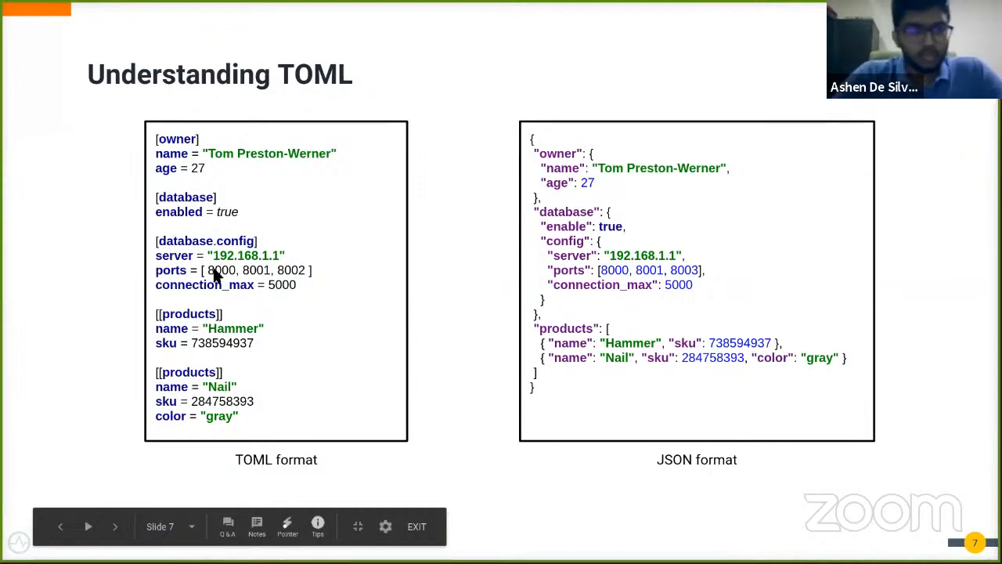
{"action": "mouse_move", "coordinate": [166, 144]}
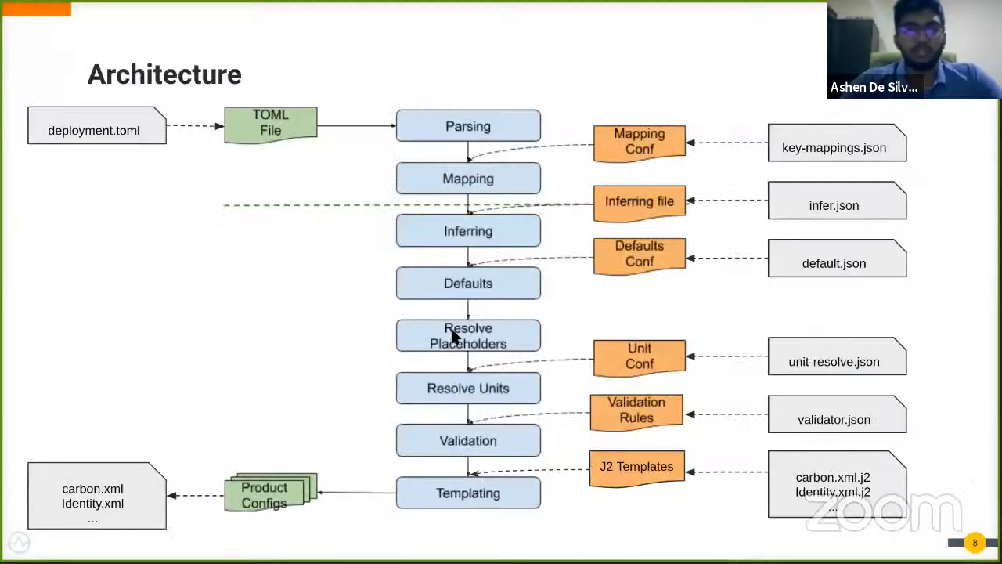
{"action": "mouse_move", "coordinate": [480, 119]}
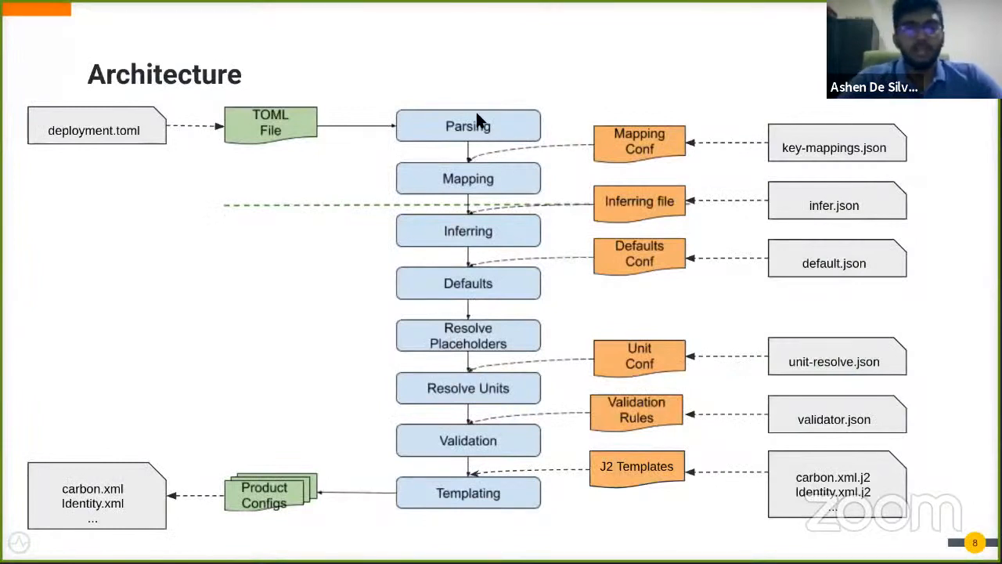
{"action": "mouse_move", "coordinate": [406, 255]}
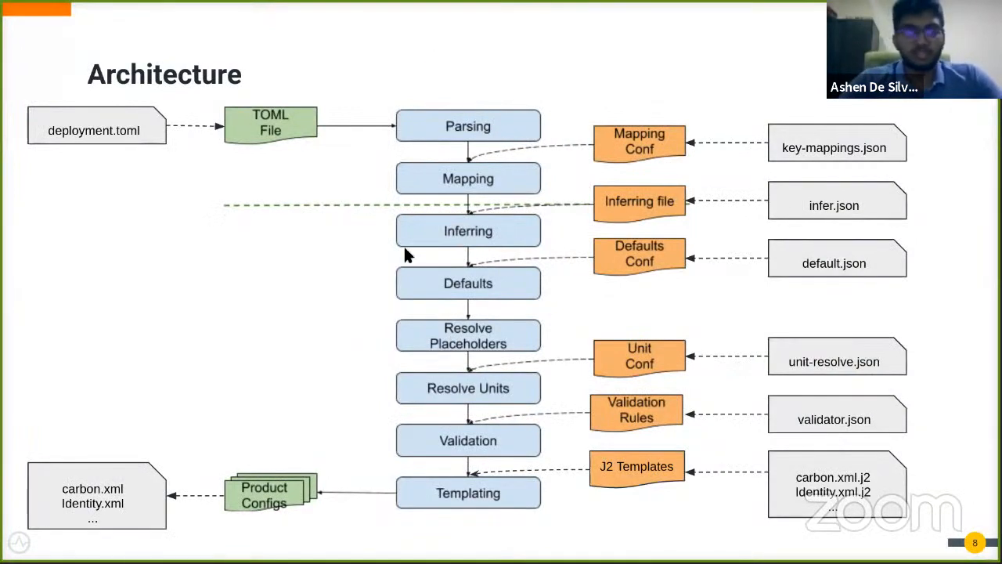
{"action": "mouse_move", "coordinate": [531, 221]}
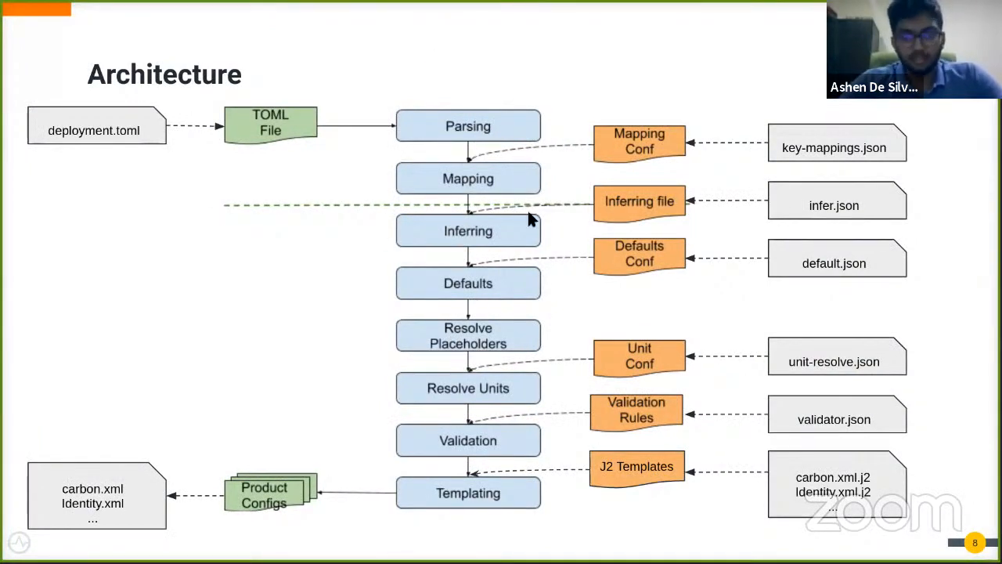
{"action": "mouse_move", "coordinate": [59, 467]}
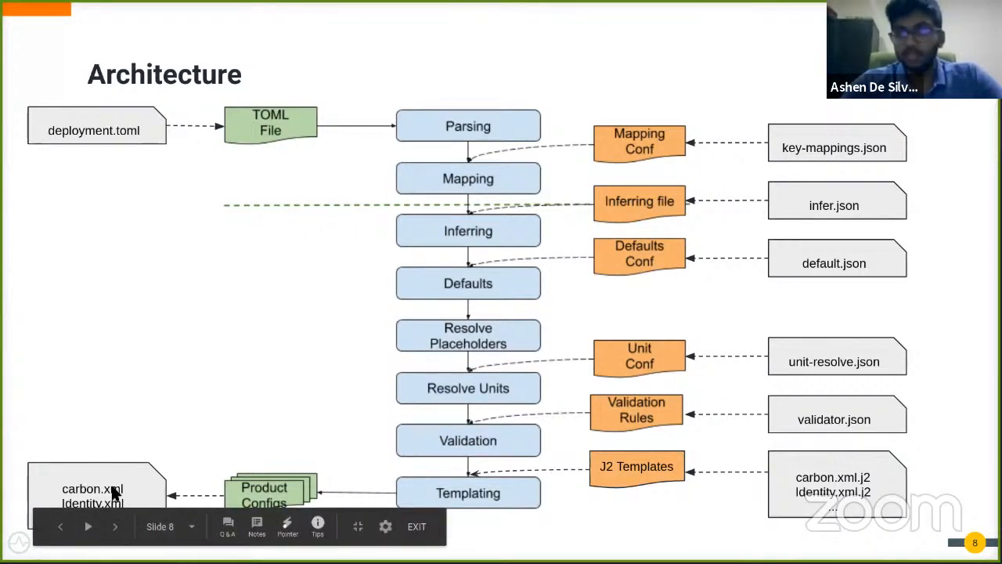
{"action": "mouse_move", "coordinate": [436, 473]}
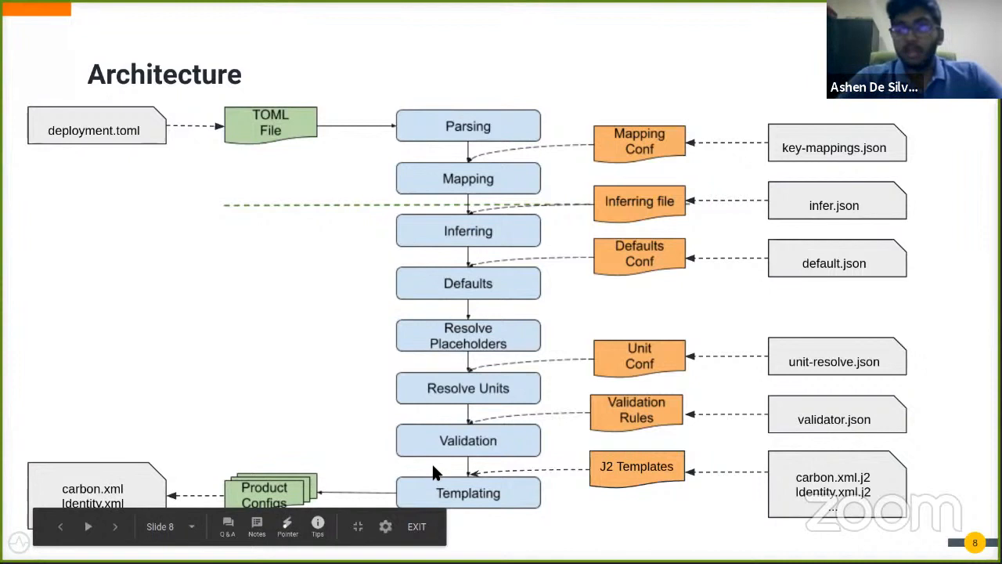
{"action": "mouse_move", "coordinate": [442, 489]}
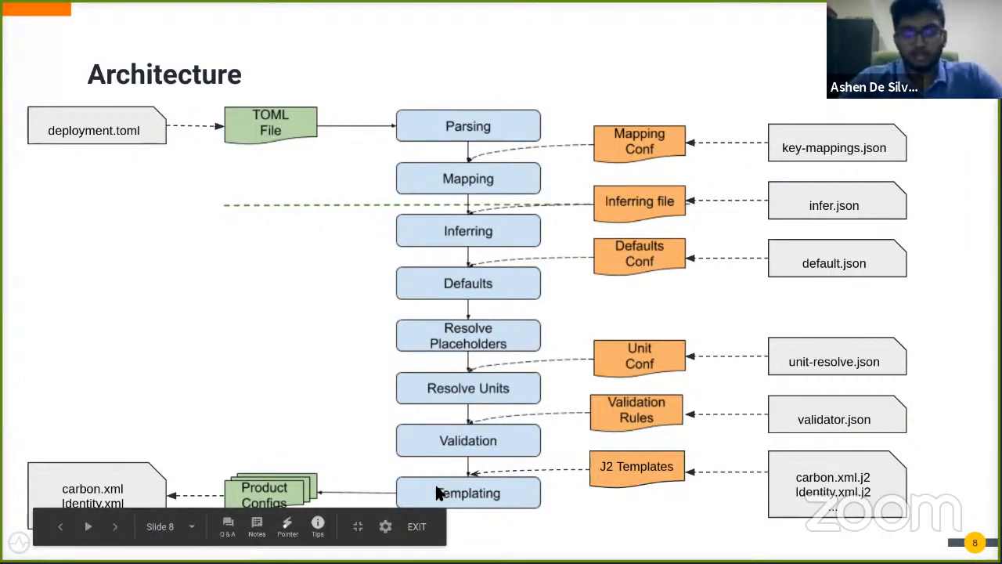
{"action": "mouse_move", "coordinate": [384, 463]}
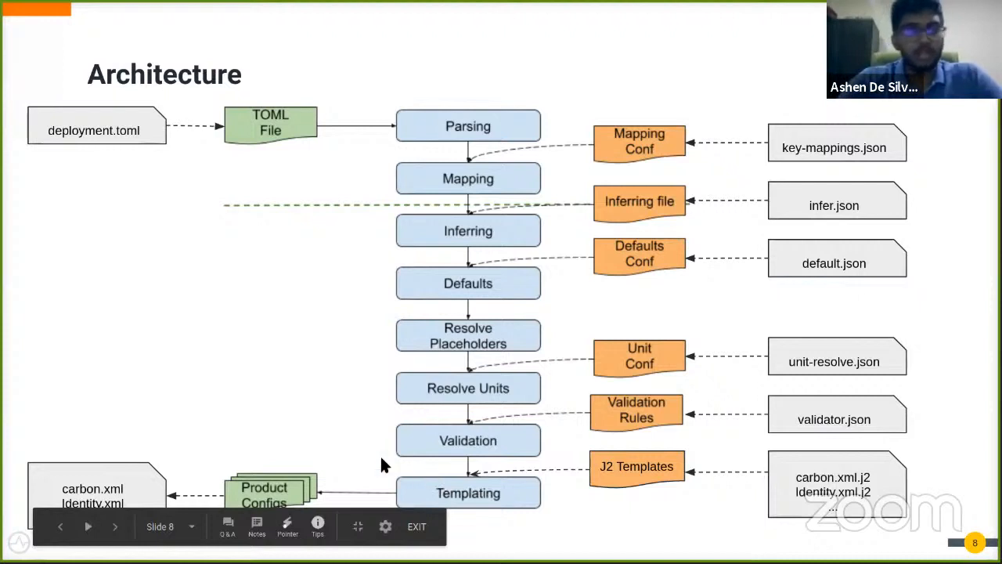
{"action": "mouse_move", "coordinate": [391, 85]}
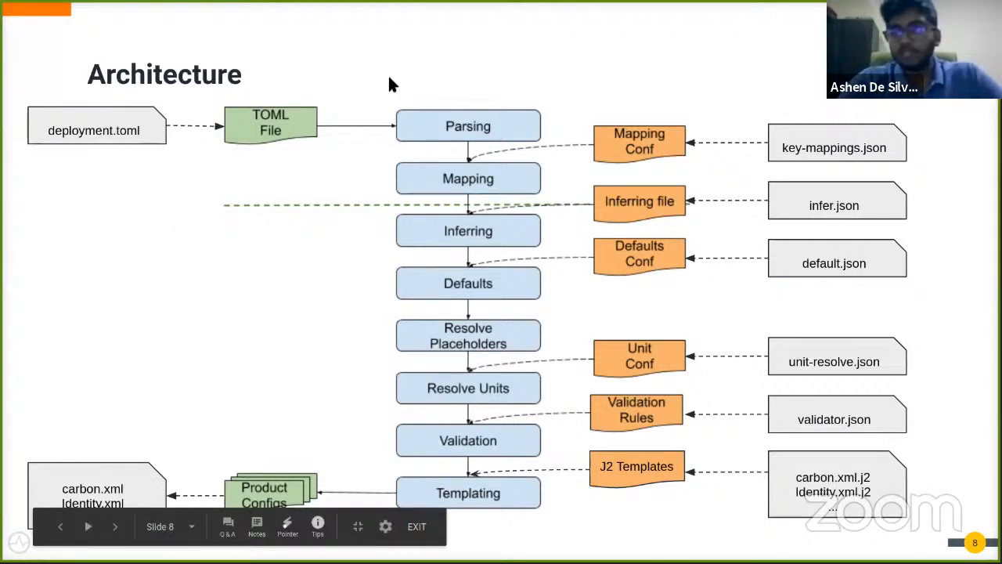
{"action": "mouse_move", "coordinate": [789, 133]}
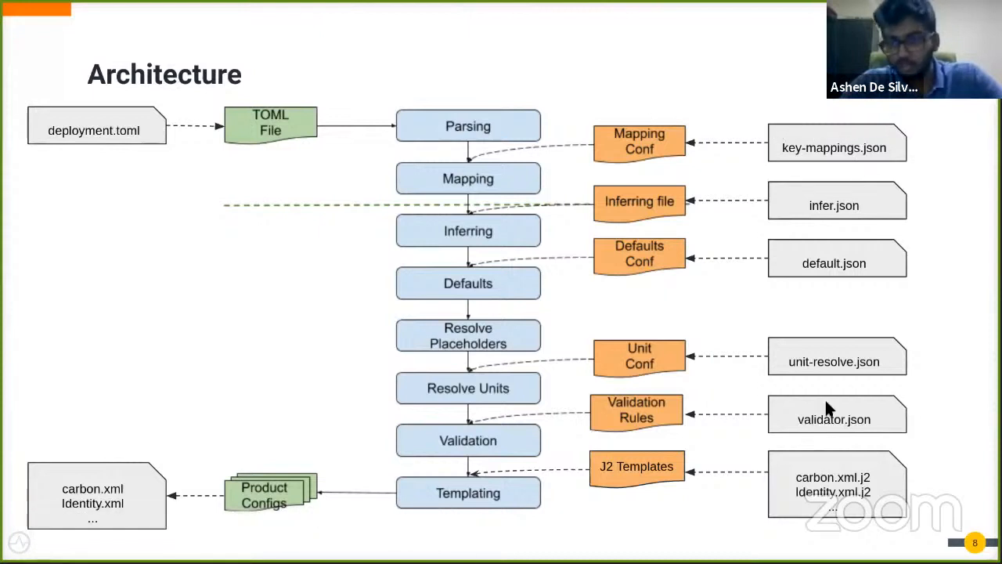
{"action": "mouse_move", "coordinate": [780, 498]}
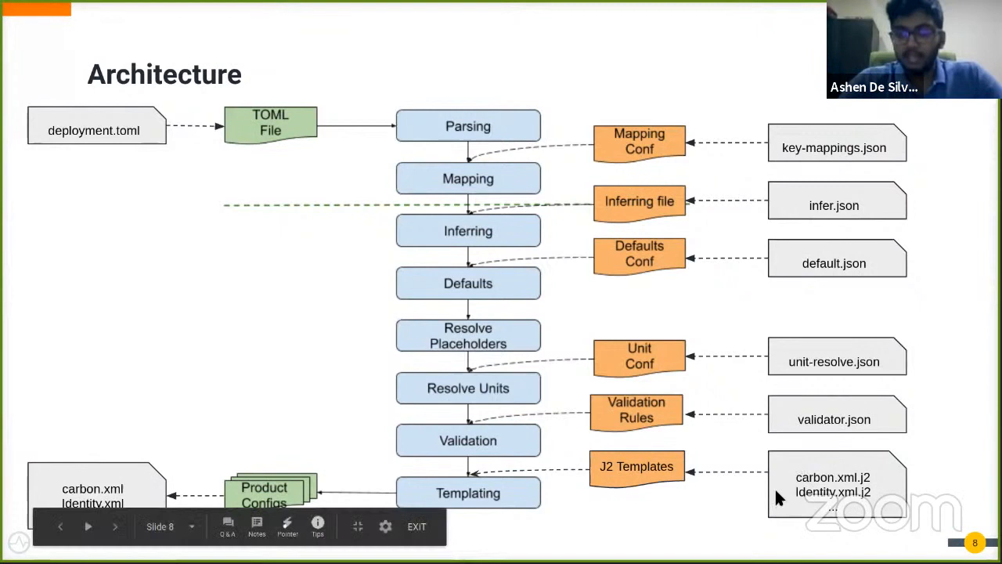
{"action": "mouse_move", "coordinate": [758, 502]}
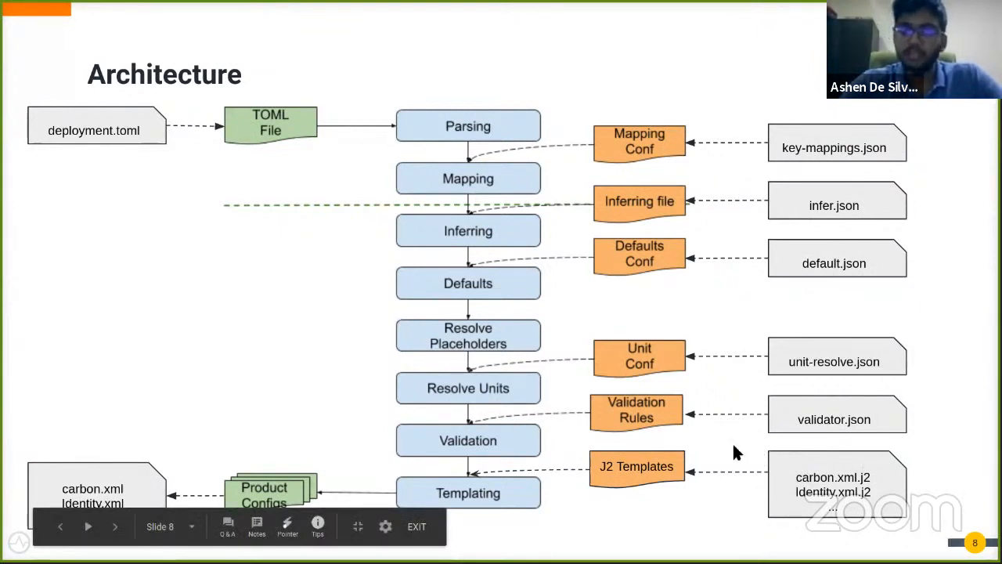
{"action": "mouse_move", "coordinate": [482, 509]}
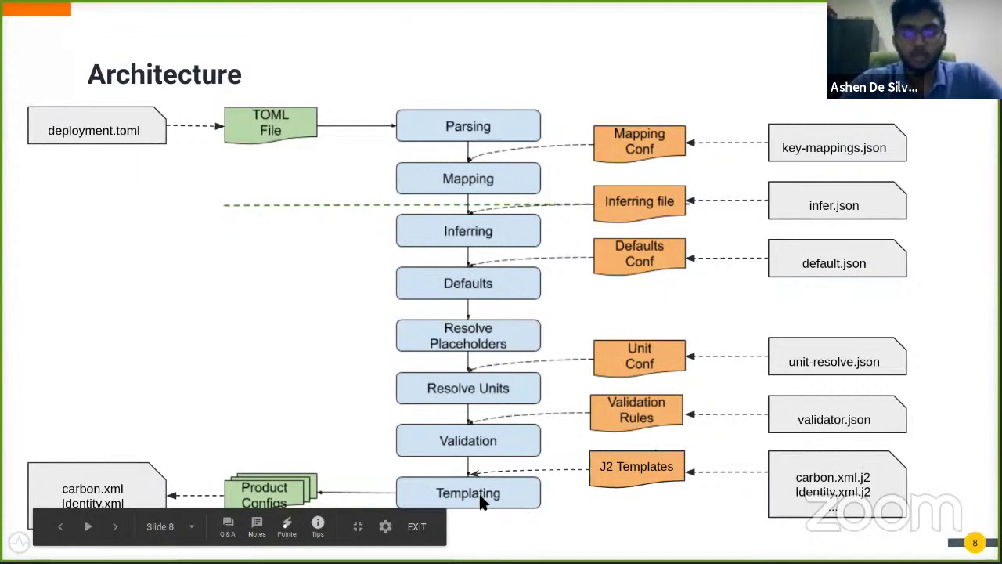
{"action": "mouse_move", "coordinate": [457, 407]}
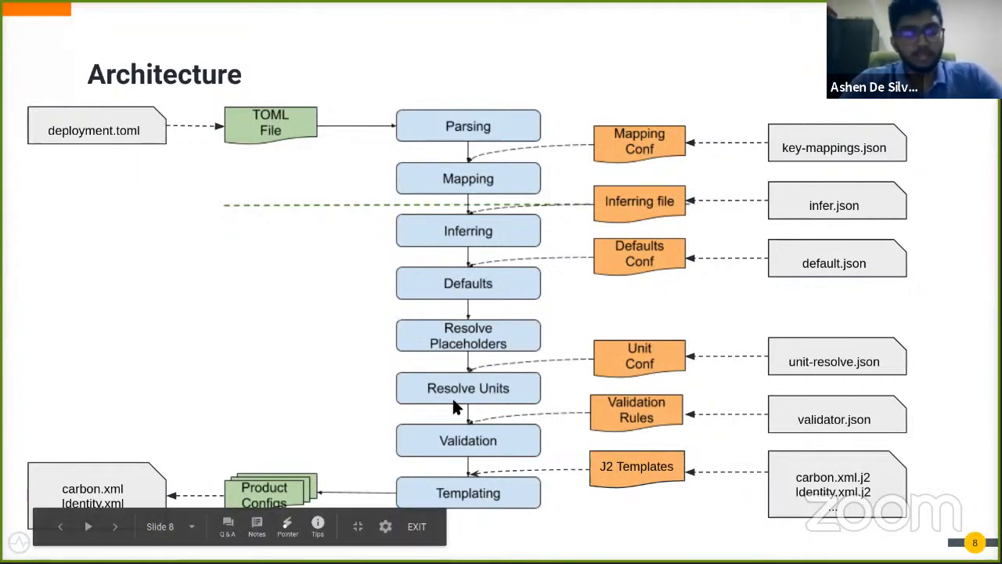
{"action": "mouse_move", "coordinate": [429, 489]}
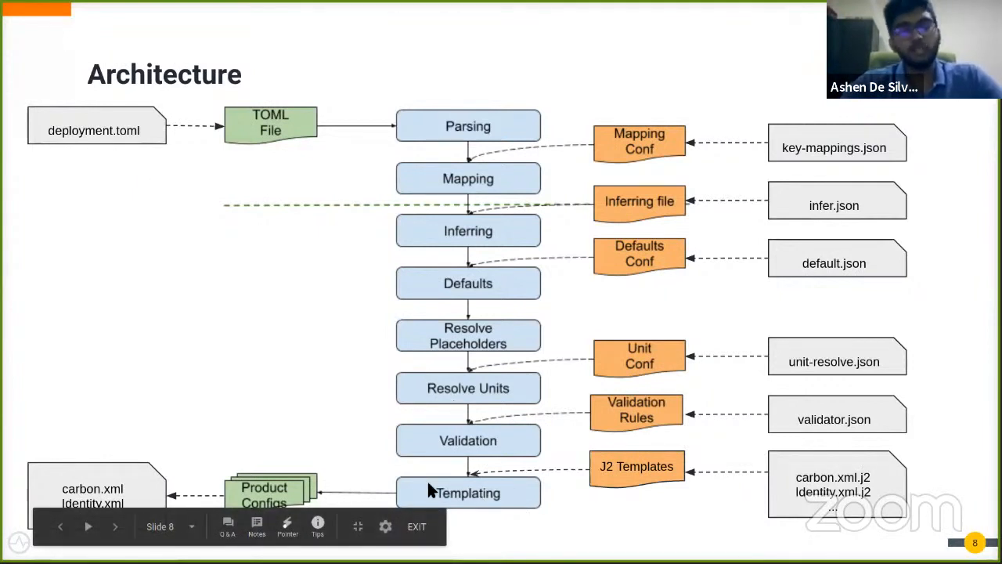
{"action": "mouse_move", "coordinate": [194, 213]}
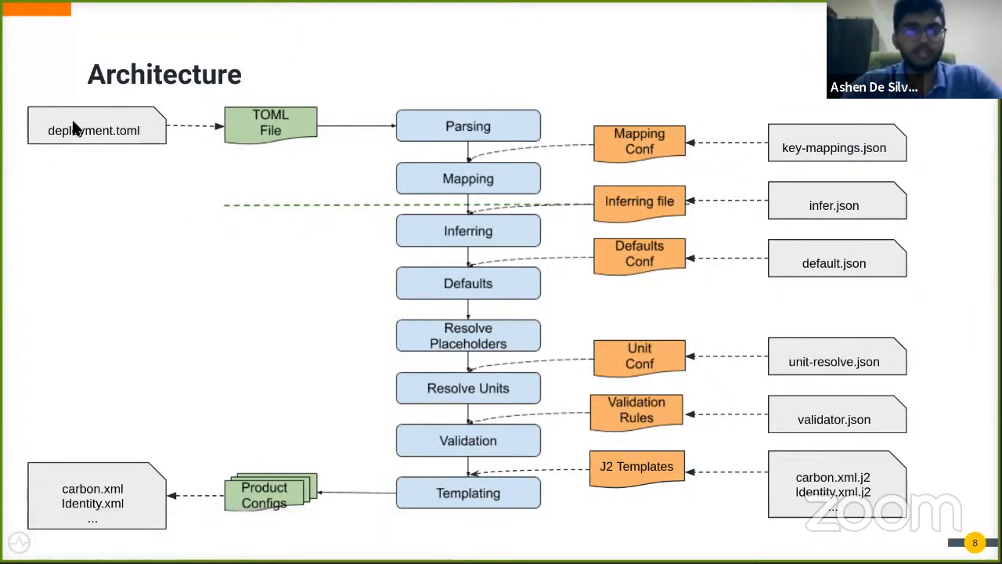
{"action": "mouse_move", "coordinate": [743, 501]}
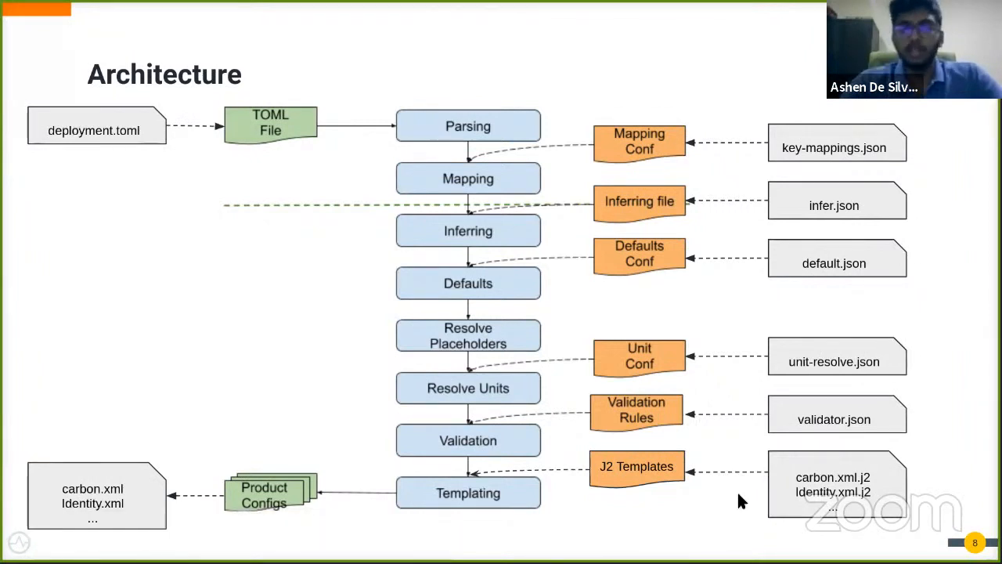
{"action": "mouse_move", "coordinate": [106, 144]}
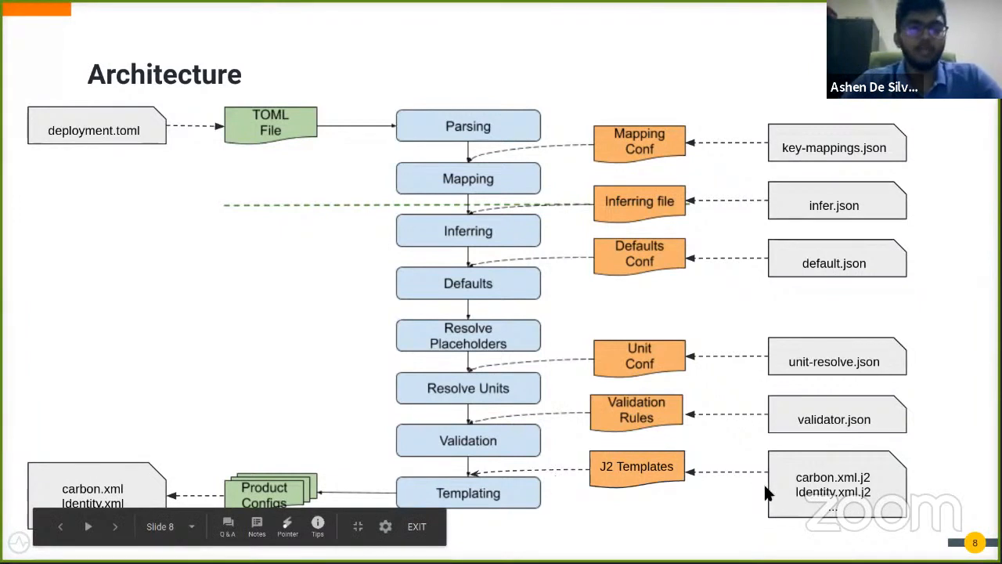
{"action": "mouse_move", "coordinate": [160, 488]}
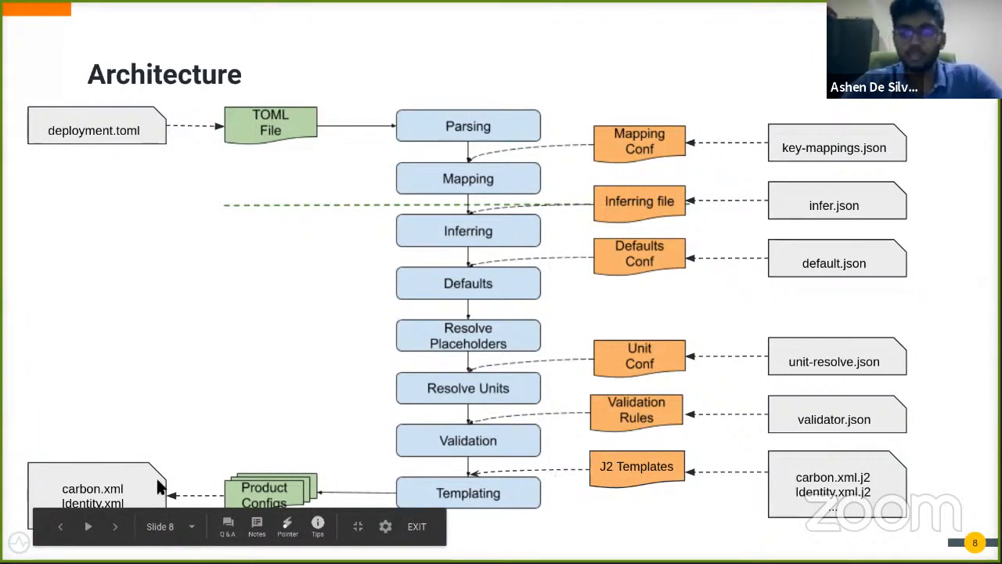
{"action": "mouse_move", "coordinate": [119, 489]}
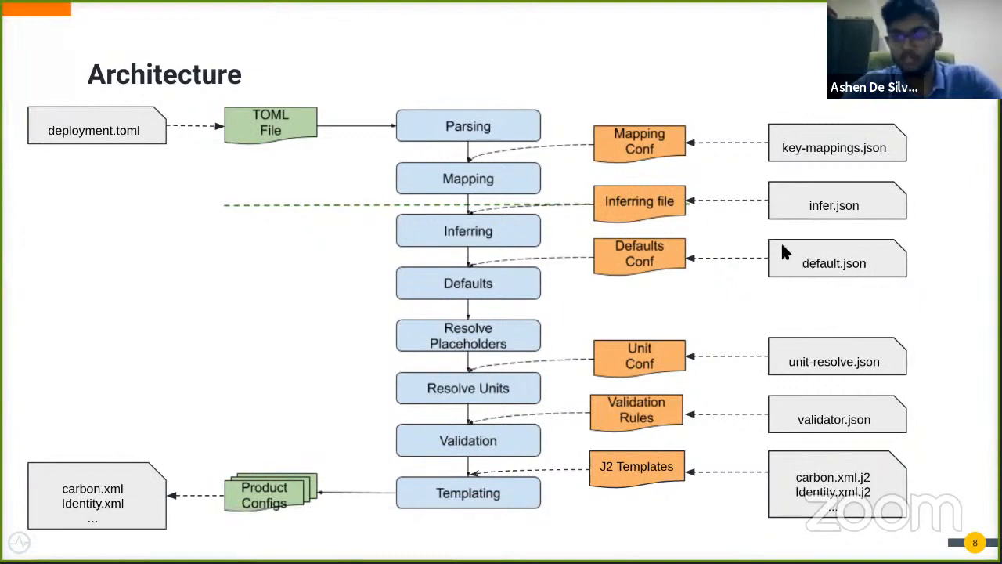
{"action": "mouse_move", "coordinate": [39, 501]}
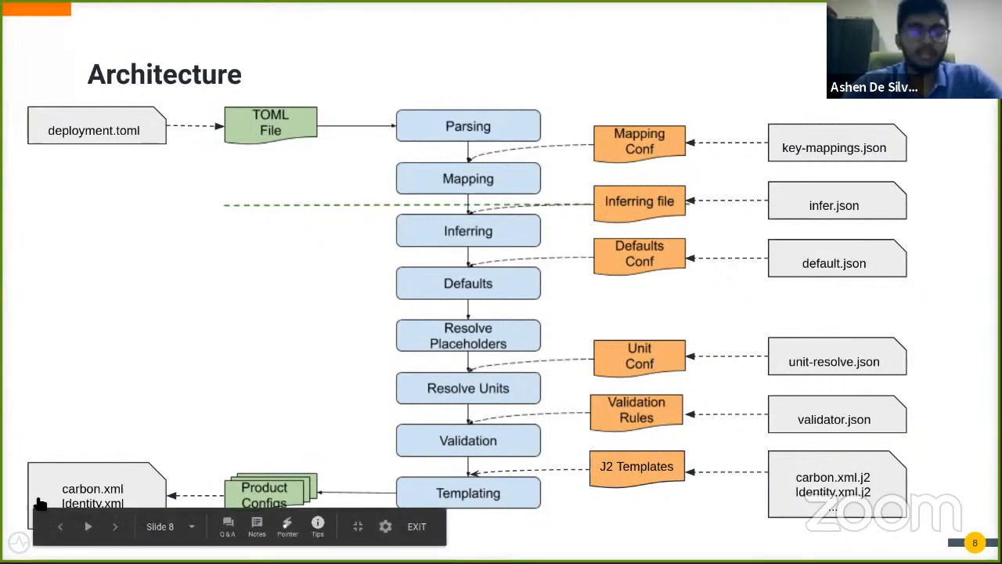
{"action": "mouse_move", "coordinate": [147, 476]}
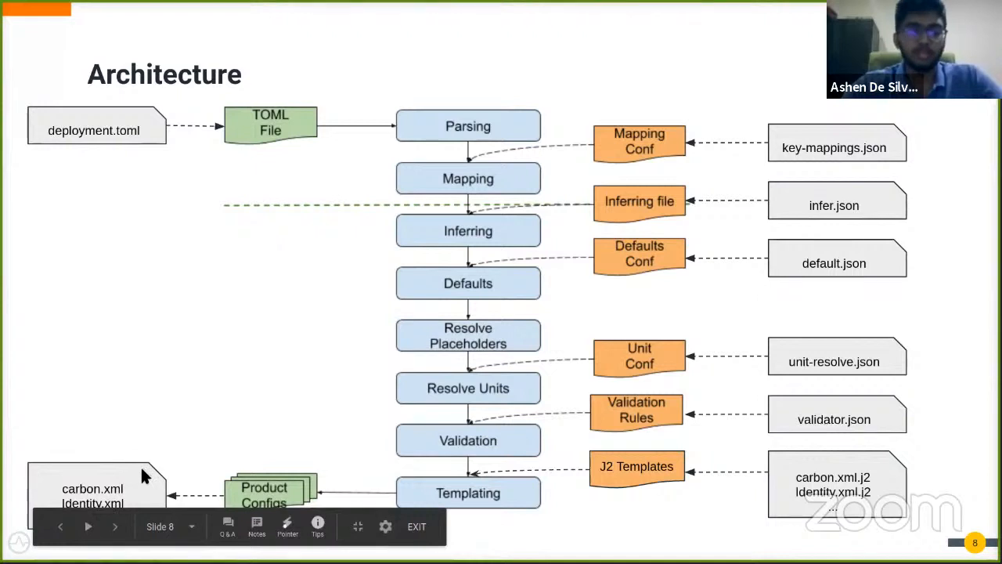
{"action": "mouse_move", "coordinate": [560, 532]}
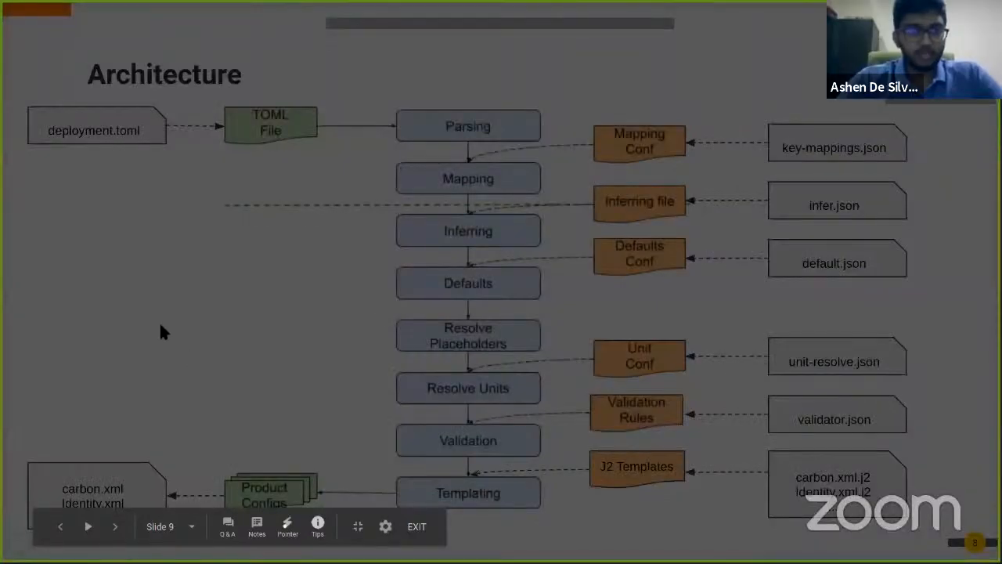
{"action": "mouse_move", "coordinate": [471, 412]}
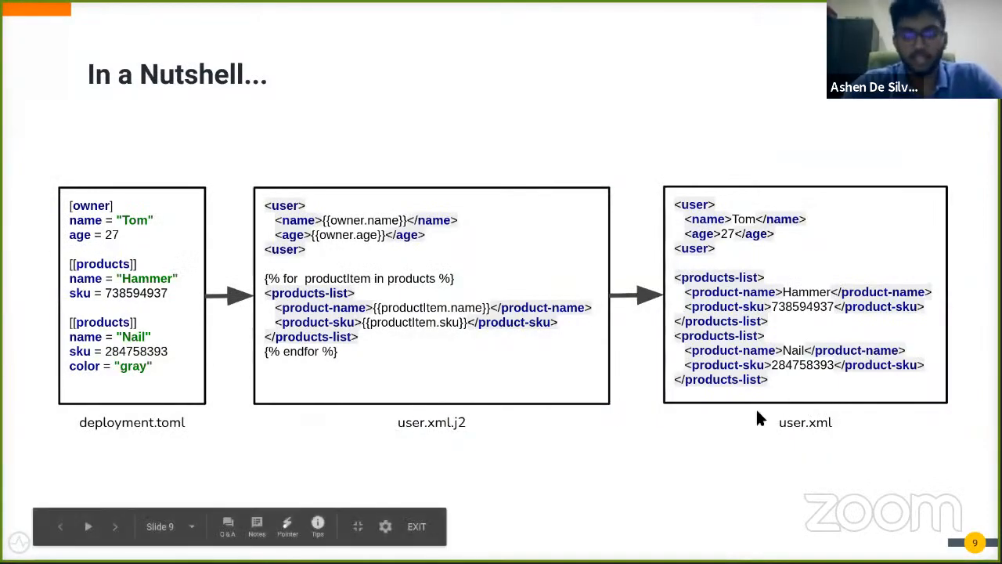
{"action": "mouse_move", "coordinate": [219, 283]}
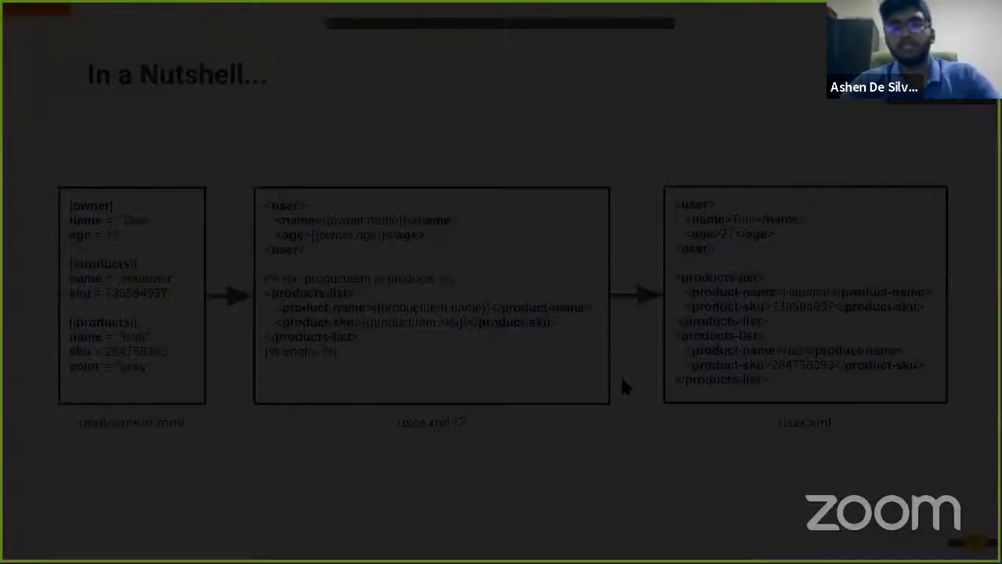
Advance from the In a Nutshell slide to the Demo slide
{"action": "key", "text": "right"}
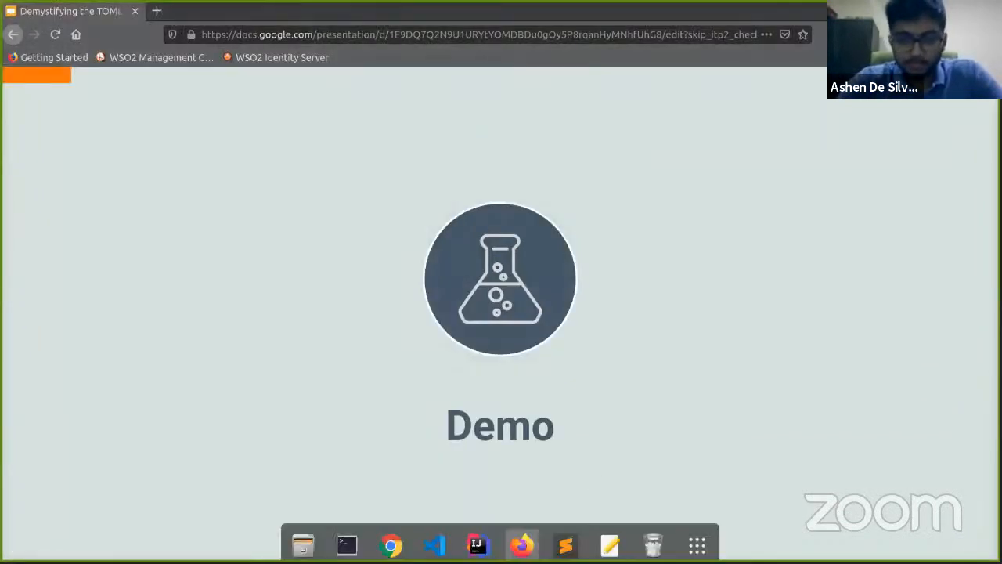
Exit the slideshow at the Demo slide and bring Sublime Text with identity.xml to the front
{"action": "key", "text": "Escape"}
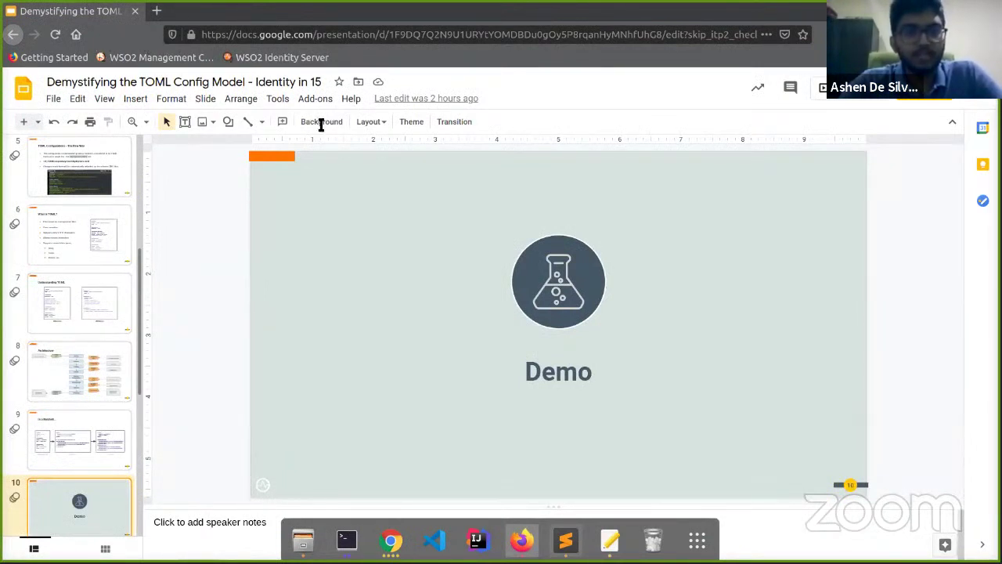
{"action": "mouse_move", "coordinate": [301, 117]}
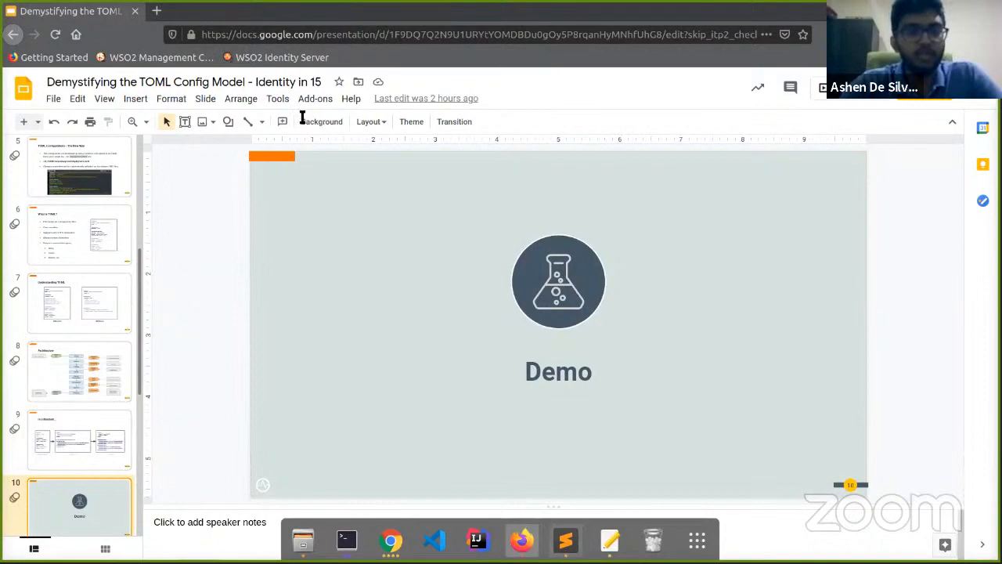
{"action": "mouse_move", "coordinate": [297, 113]}
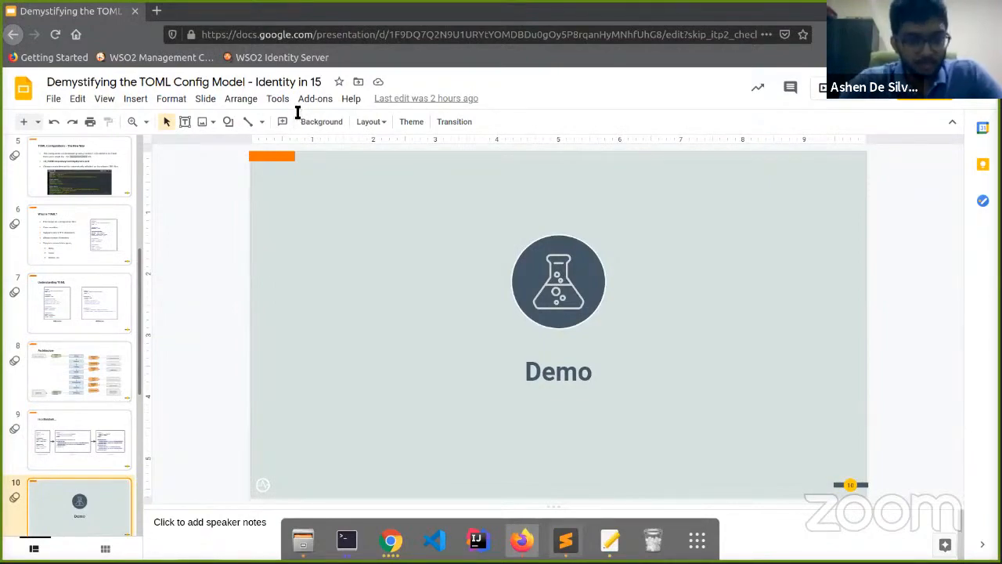
{"action": "left_click", "coordinate": [565, 539]}
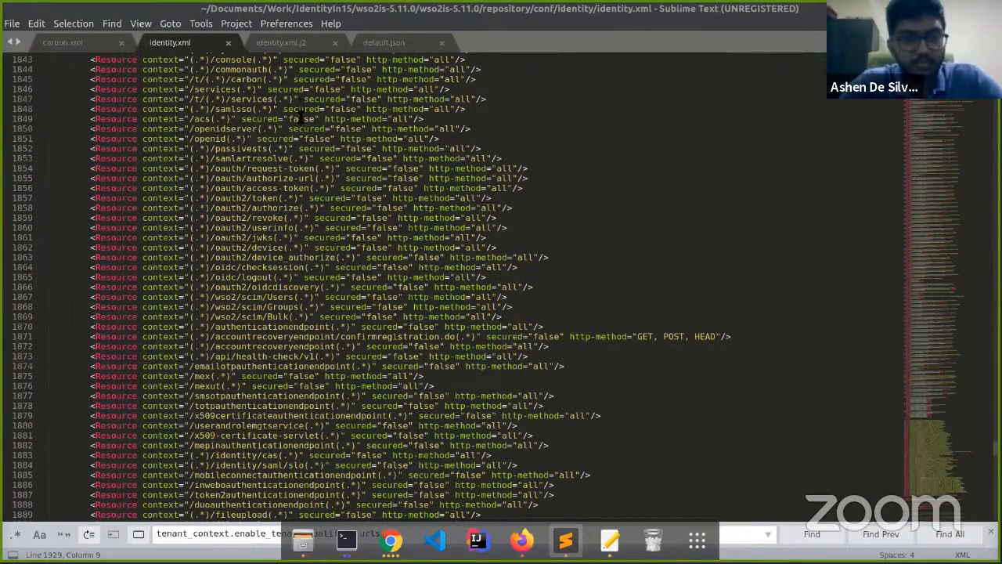
Trace tenant_context.enable_tenant_qualified_urls in identity.xml.j2 to EnableTenantQualifiedUrls = false in identity.xml
{"action": "left_click", "coordinate": [281, 43]}
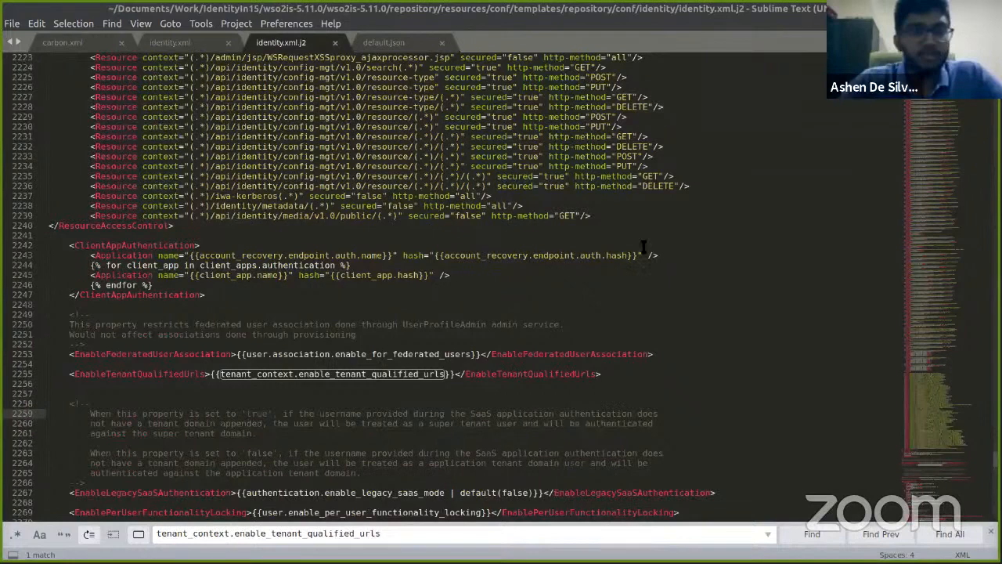
{"action": "scroll", "scroll_direction": "down", "scroll_amount": 3}
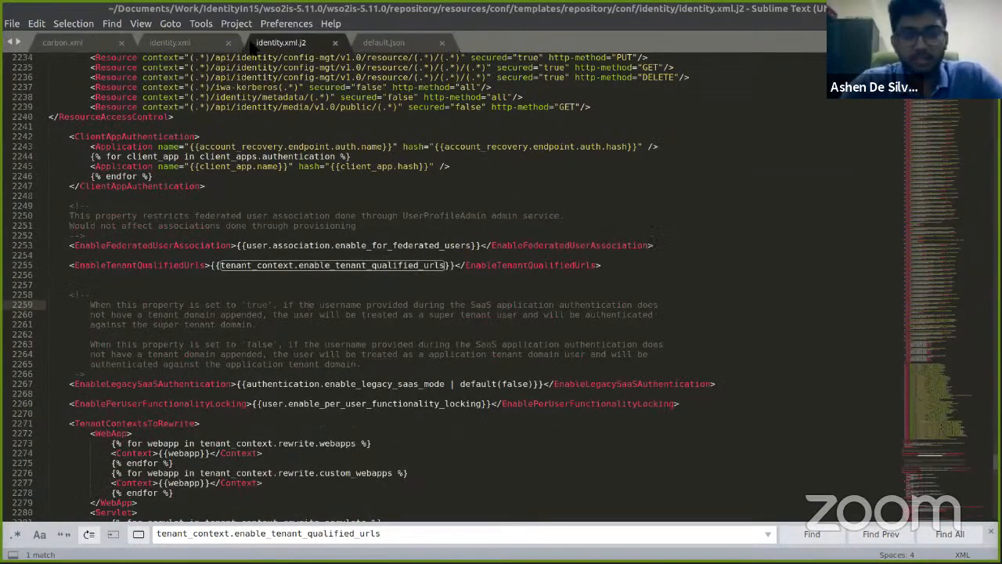
{"action": "left_click", "coordinate": [164, 42]}
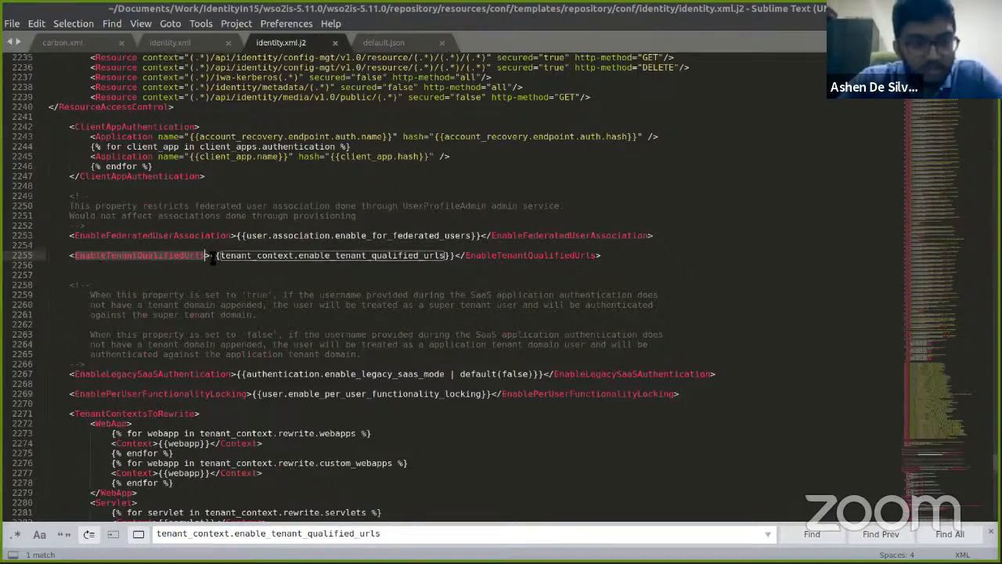
{"action": "left_click", "coordinate": [157, 43]}
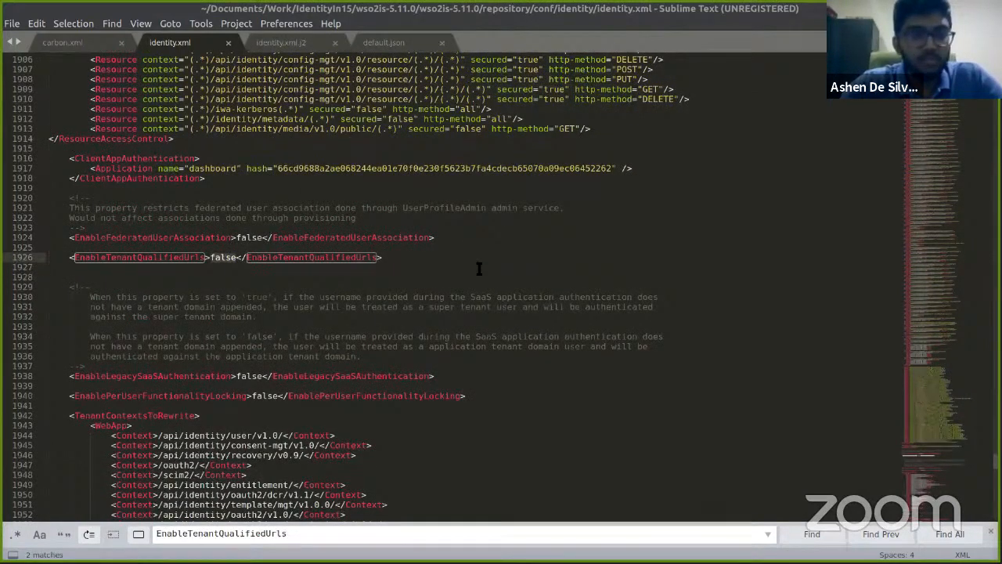
{"action": "mouse_move", "coordinate": [310, 50]}
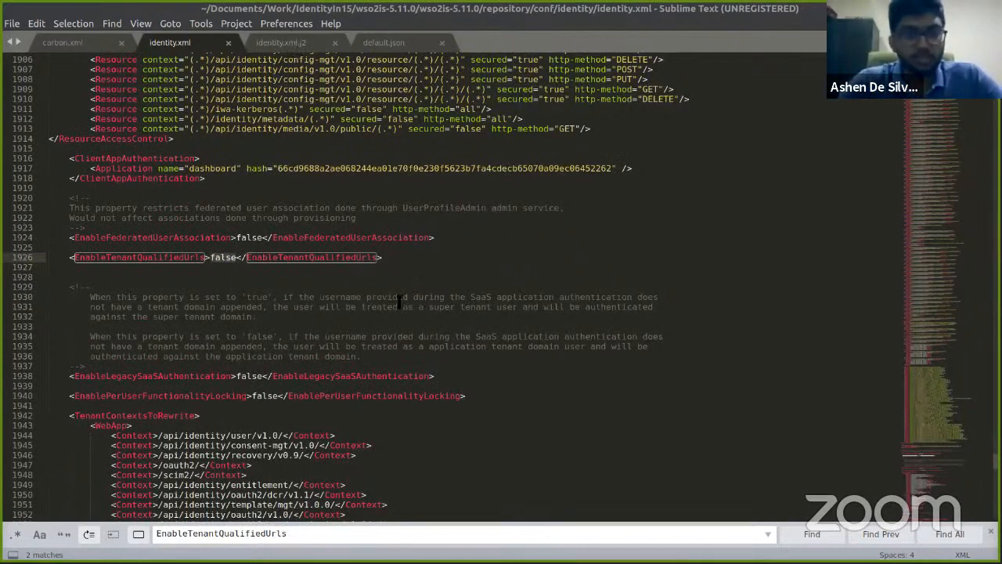
{"action": "mouse_move", "coordinate": [223, 257]}
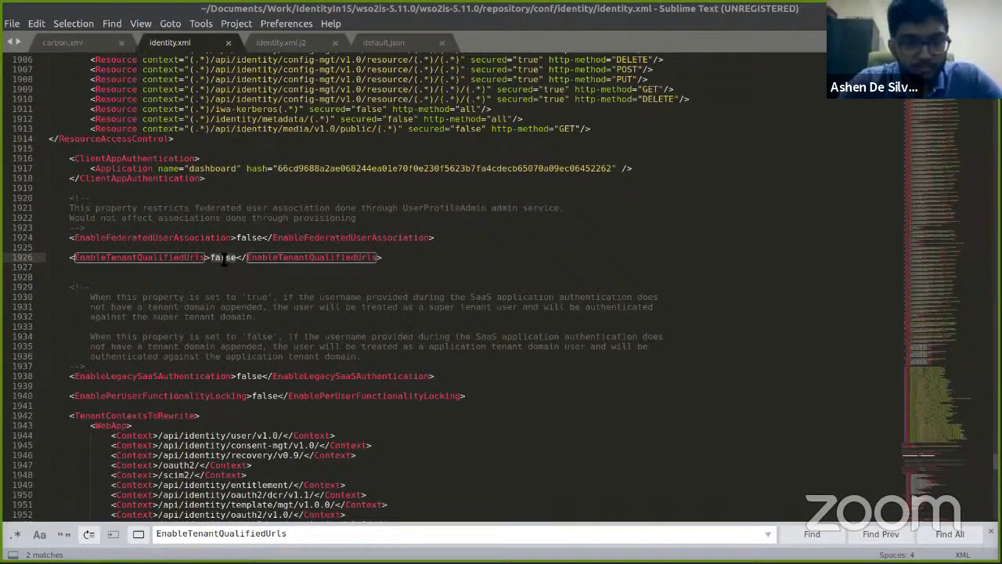
{"action": "left_click", "coordinate": [385, 42]}
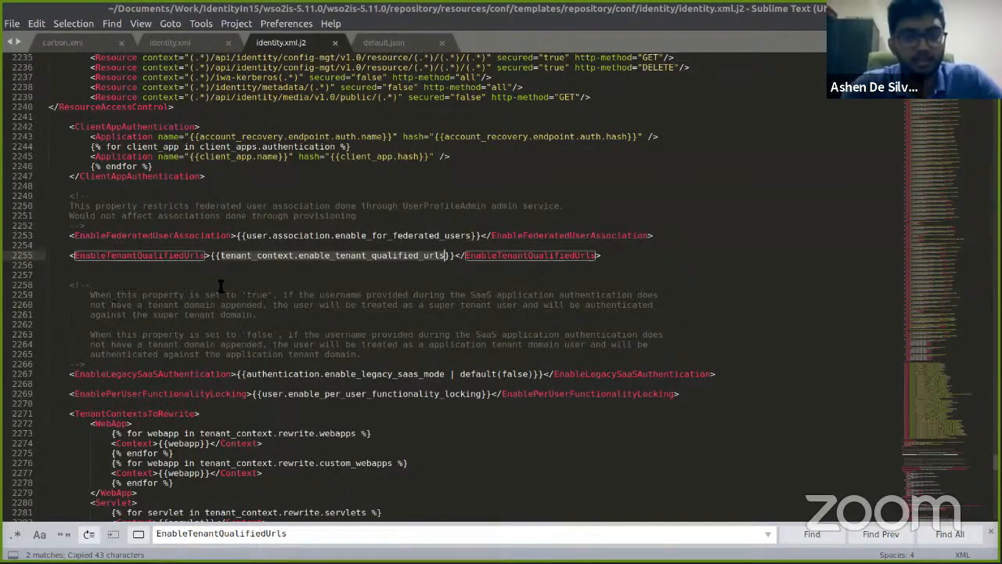
{"action": "left_click", "coordinate": [397, 42]}
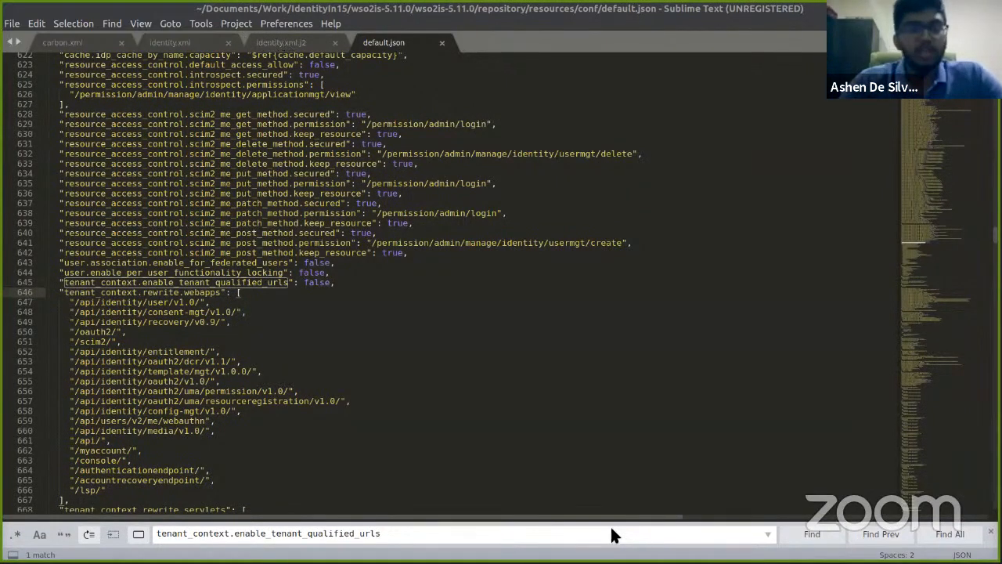
{"action": "left_click", "coordinate": [170, 41]}
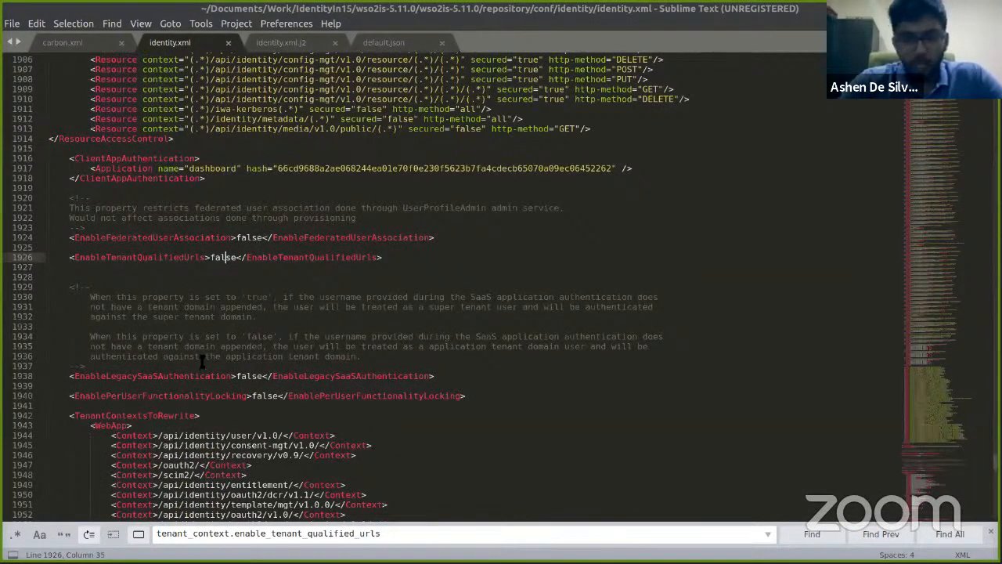
Add a [tenant_context] section with enable_tenant_qualified_urls = true to deployment.toml and save it
{"action": "left_click", "coordinate": [281, 44]}
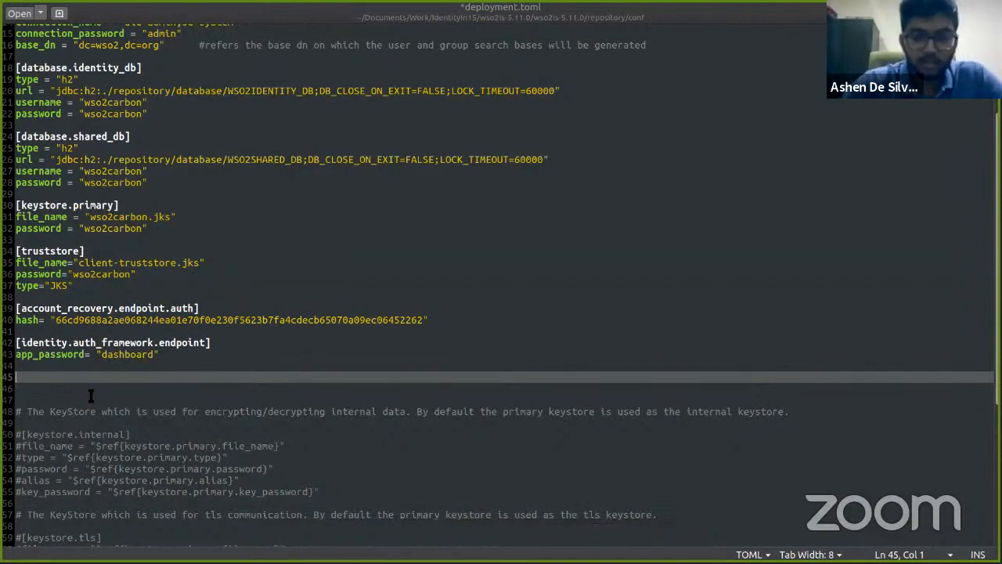
{"action": "type", "text": "[tenant_context"}
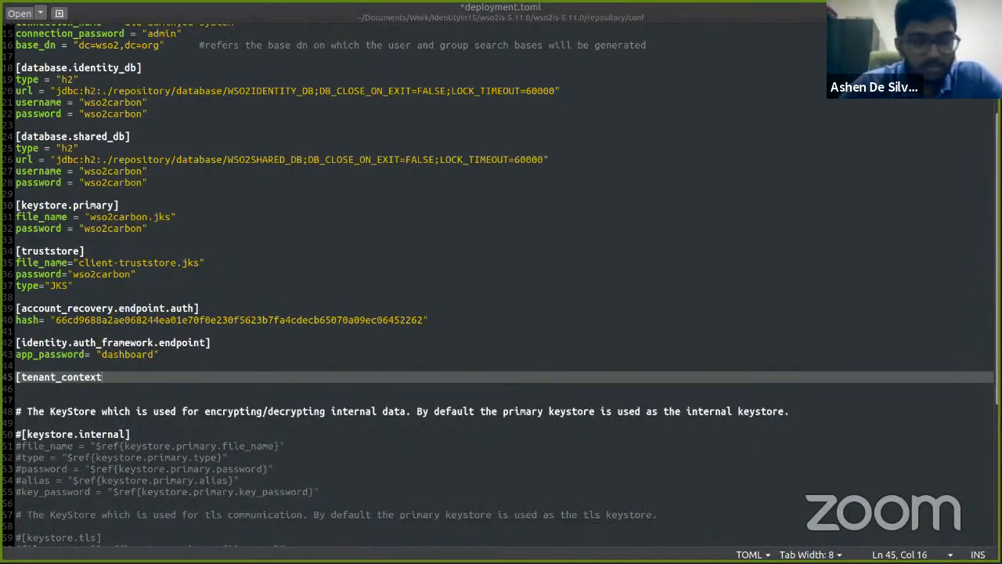
{"action": "mouse_move", "coordinate": [352, 313]}
{"action": "type", "text": "enable_tenant_qualified_urls = ["}
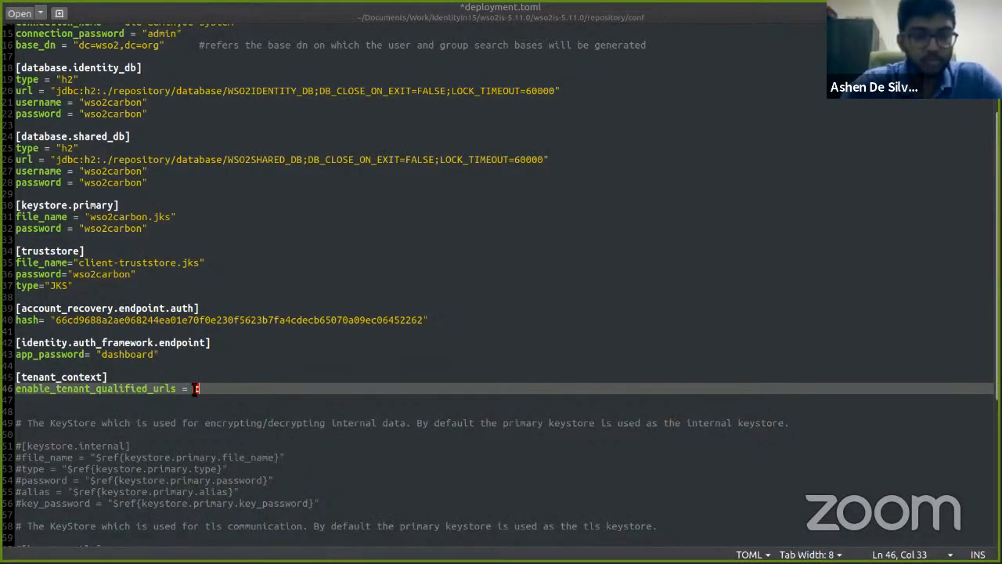
{"action": "type", "text": "true"}
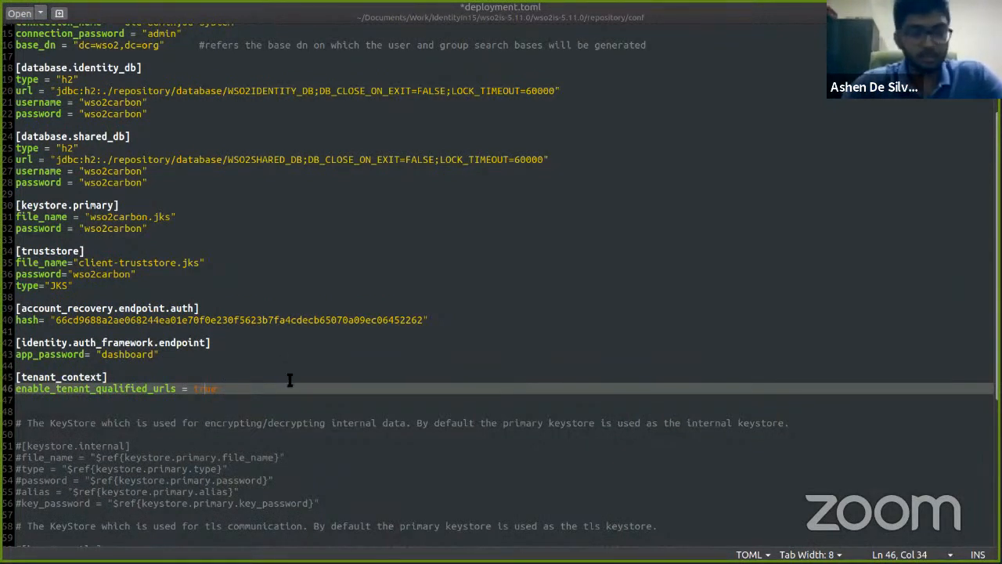
{"action": "key", "text": "ctrl+s"}
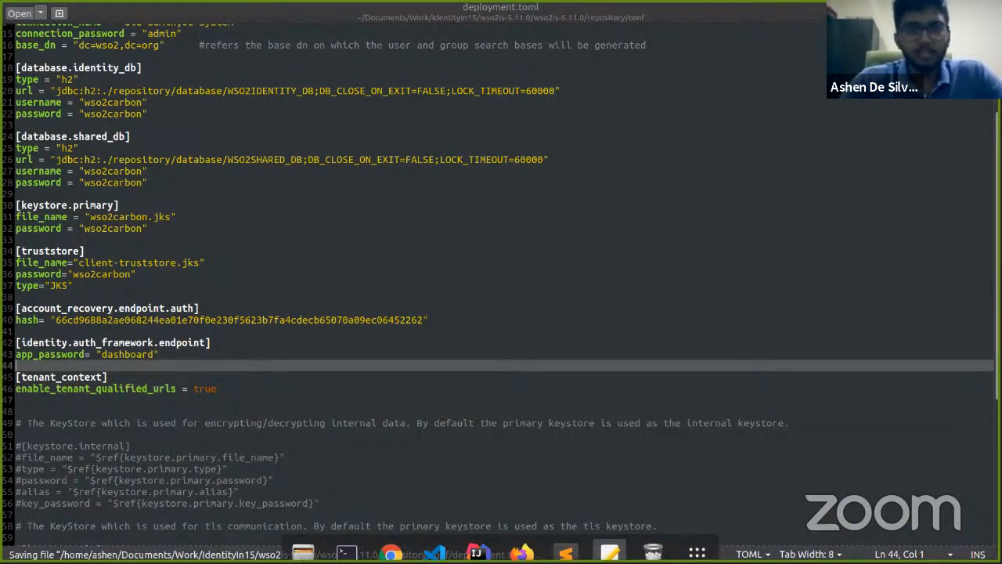
{"action": "mouse_move", "coordinate": [346, 540]}
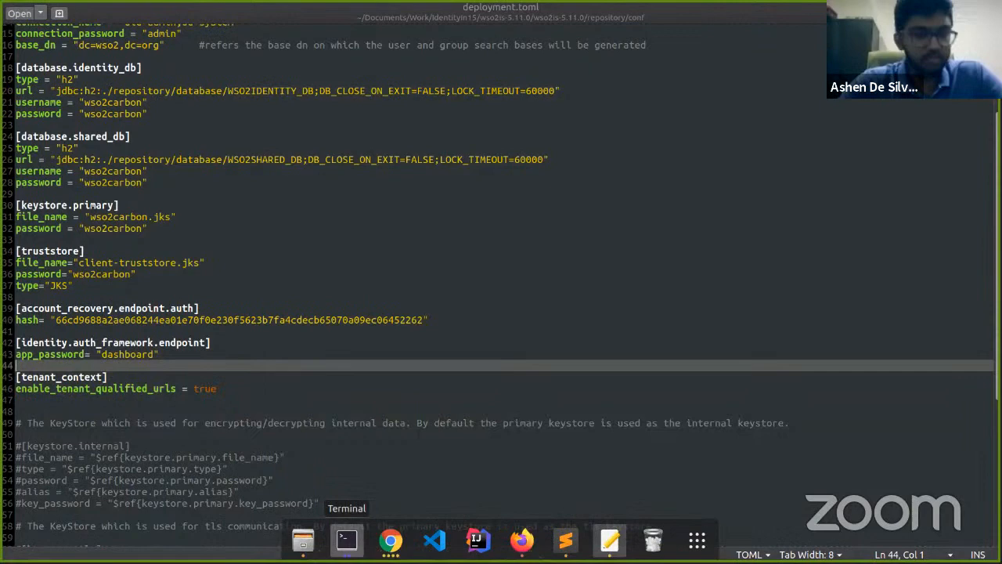
Start wso2server.sh in Terminal to apply the deployment.toml changes, then return to identity.xml.j2
{"action": "left_click", "coordinate": [344, 540]}
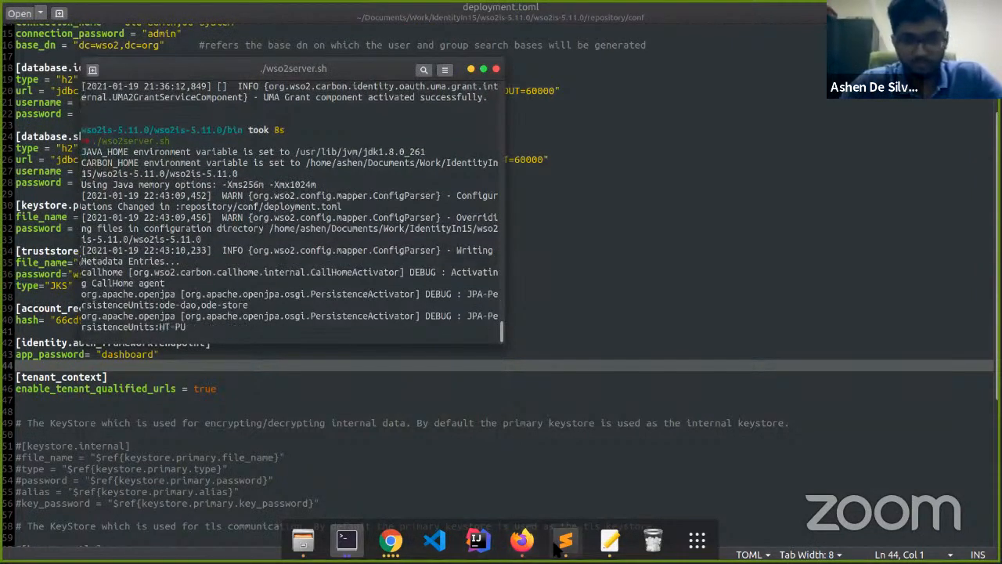
{"action": "left_click", "coordinate": [563, 542]}
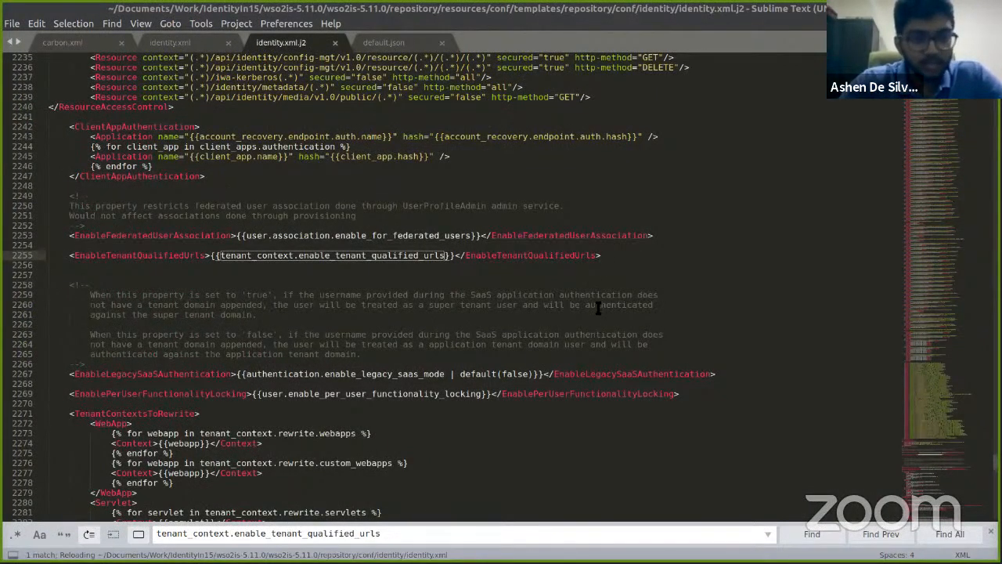
Return to the saved deployment.toml showing the tenant_context setting set to true
{"action": "left_click", "coordinate": [166, 41]}
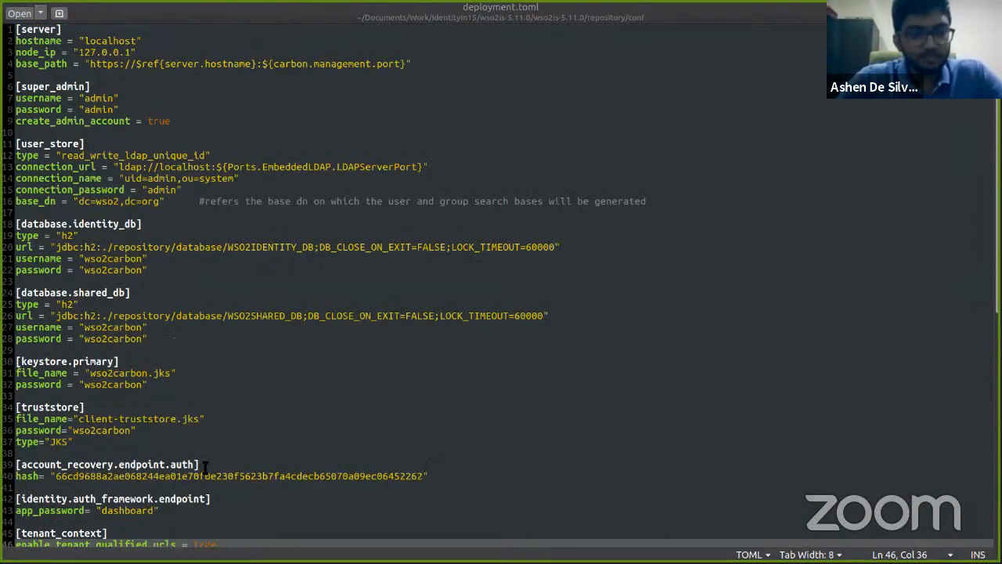
{"action": "scroll", "scroll_direction": "down", "scroll_amount": 3}
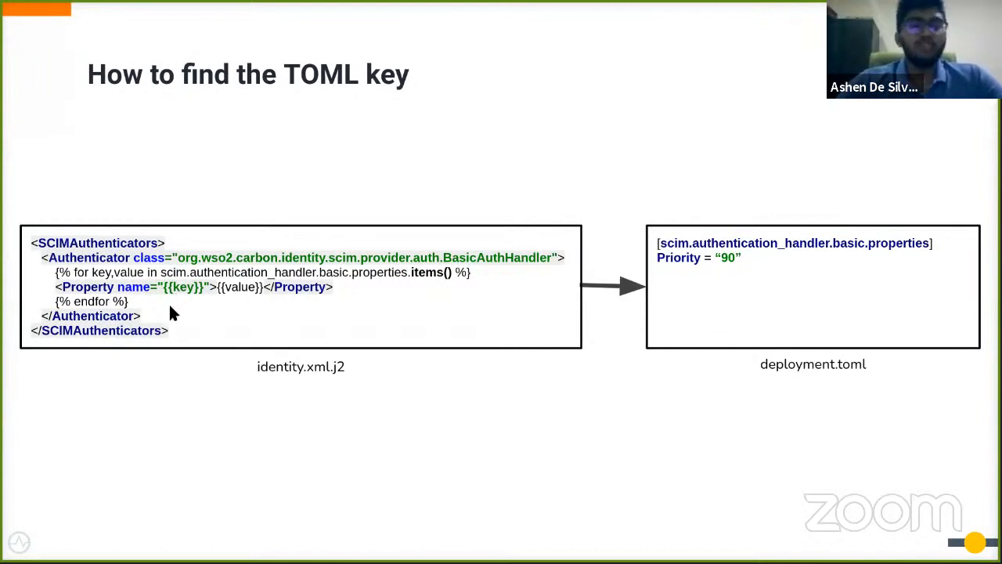
{"action": "mouse_move", "coordinate": [169, 302]}
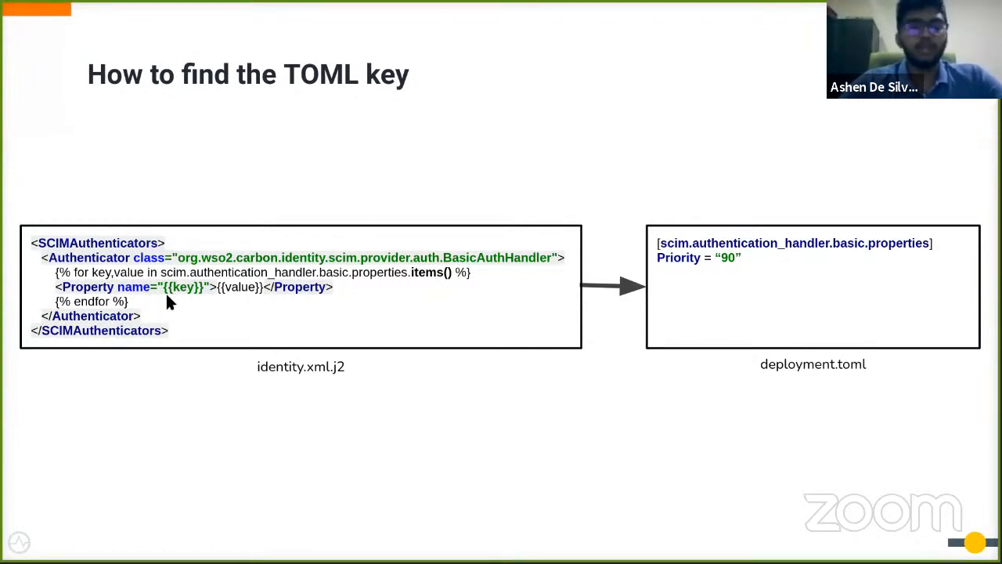
{"action": "mouse_move", "coordinate": [410, 288]}
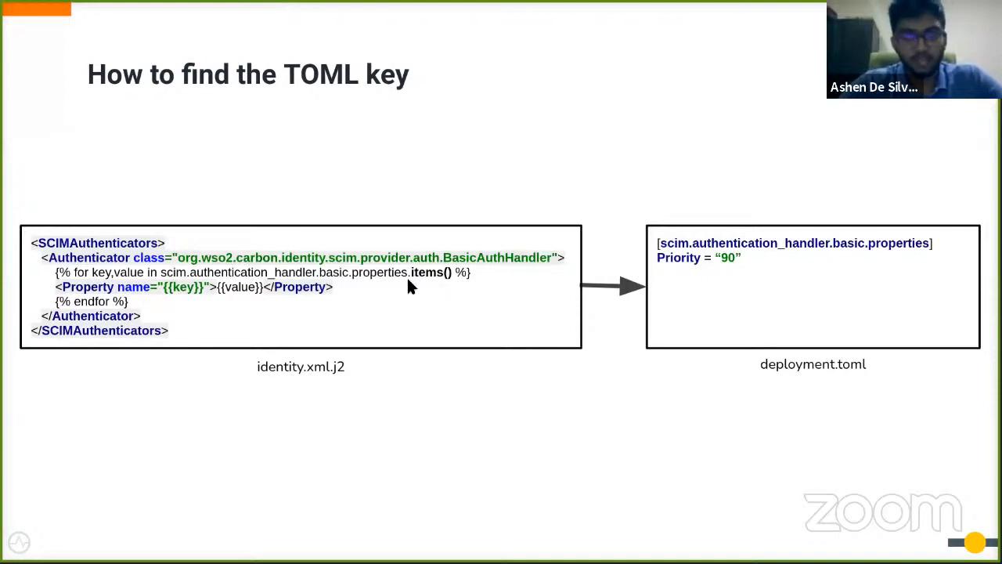
{"action": "mouse_move", "coordinate": [435, 293]}
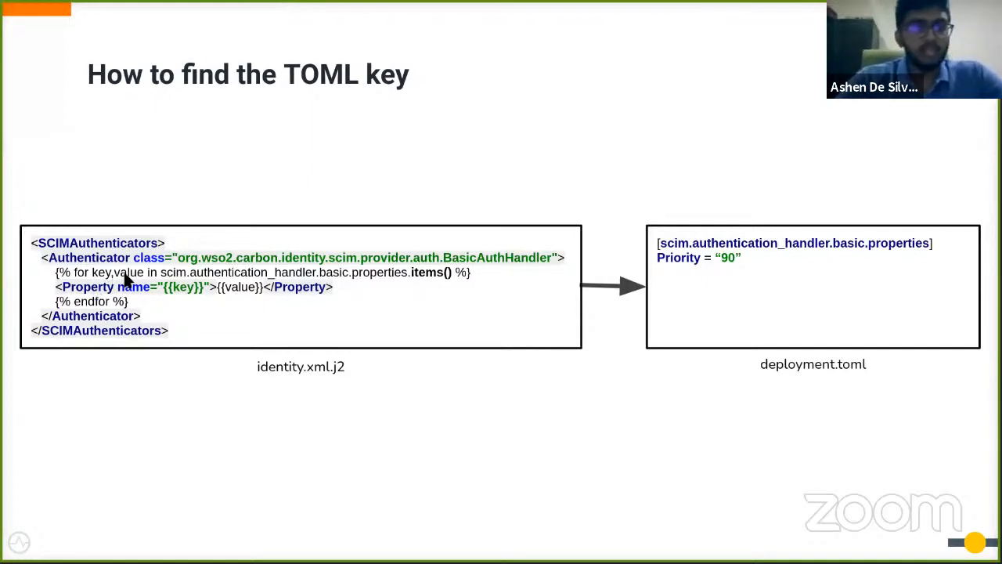
{"action": "mouse_move", "coordinate": [241, 287]}
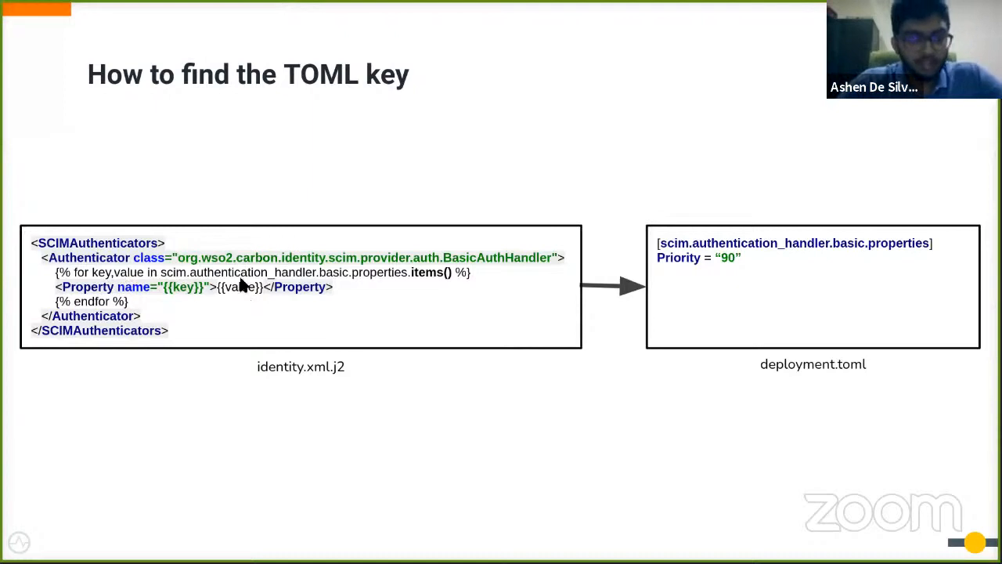
{"action": "mouse_move", "coordinate": [423, 280]}
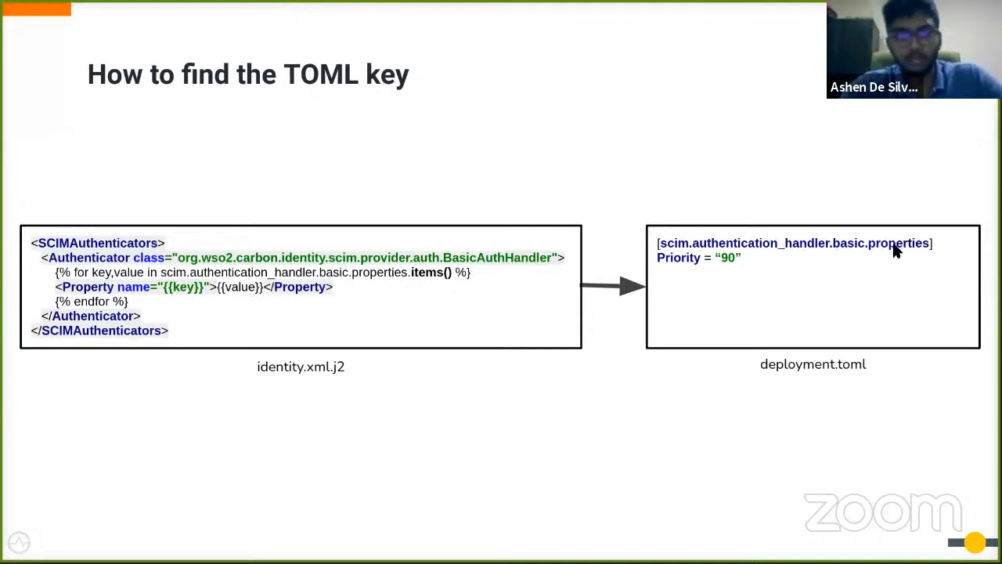
{"action": "mouse_move", "coordinate": [72, 342]}
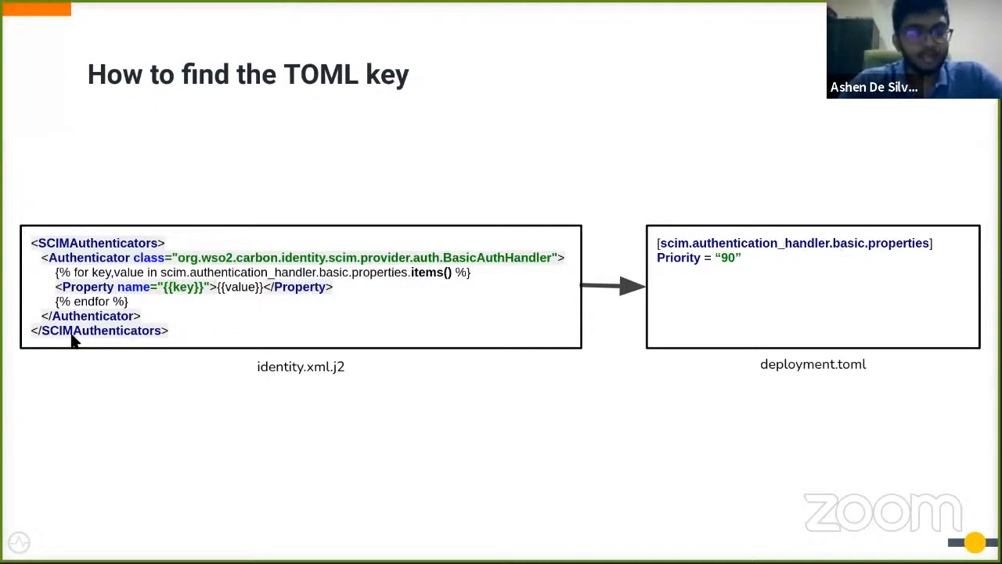
{"action": "mouse_move", "coordinate": [714, 285]}
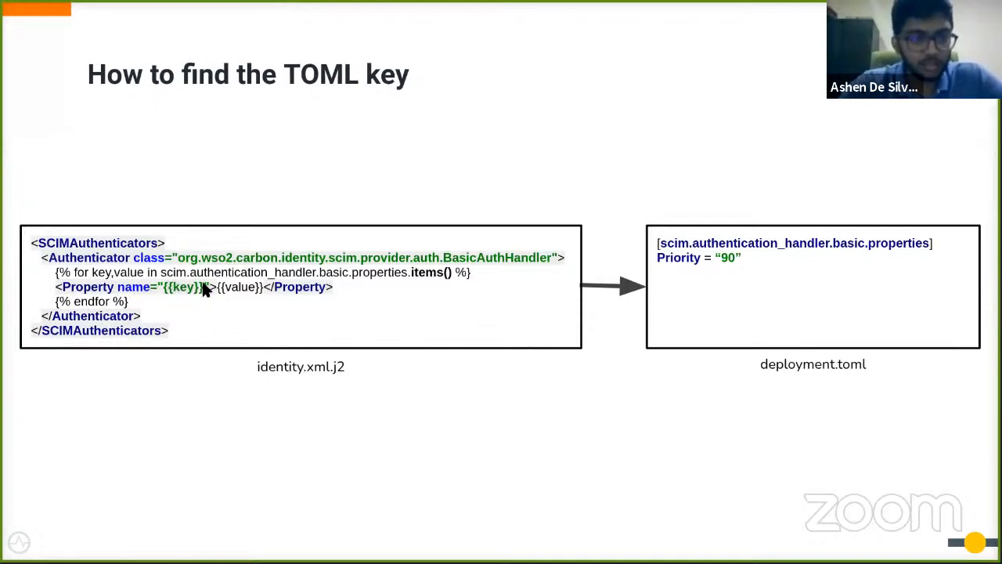
{"action": "mouse_move", "coordinate": [654, 269]}
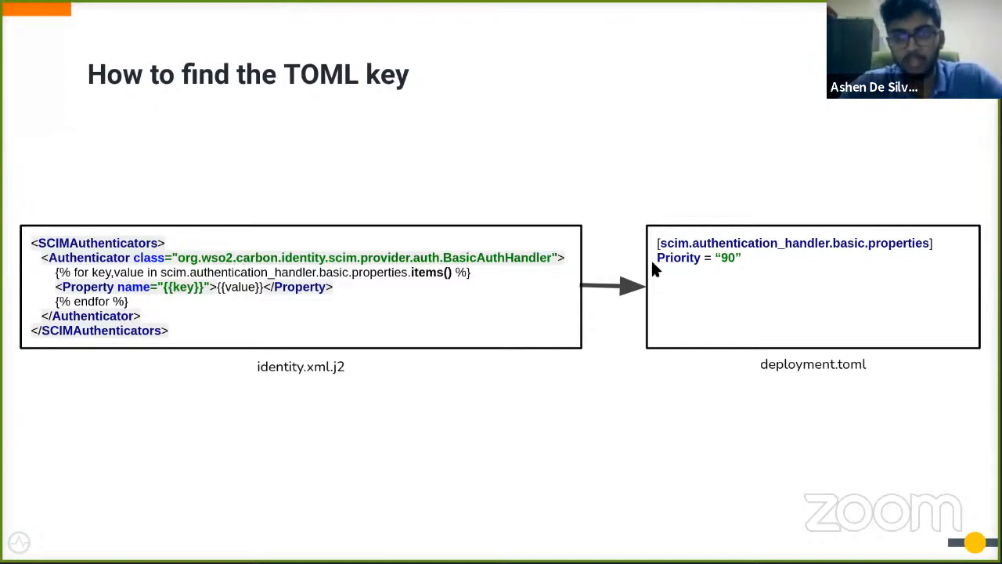
{"action": "mouse_move", "coordinate": [244, 293]}
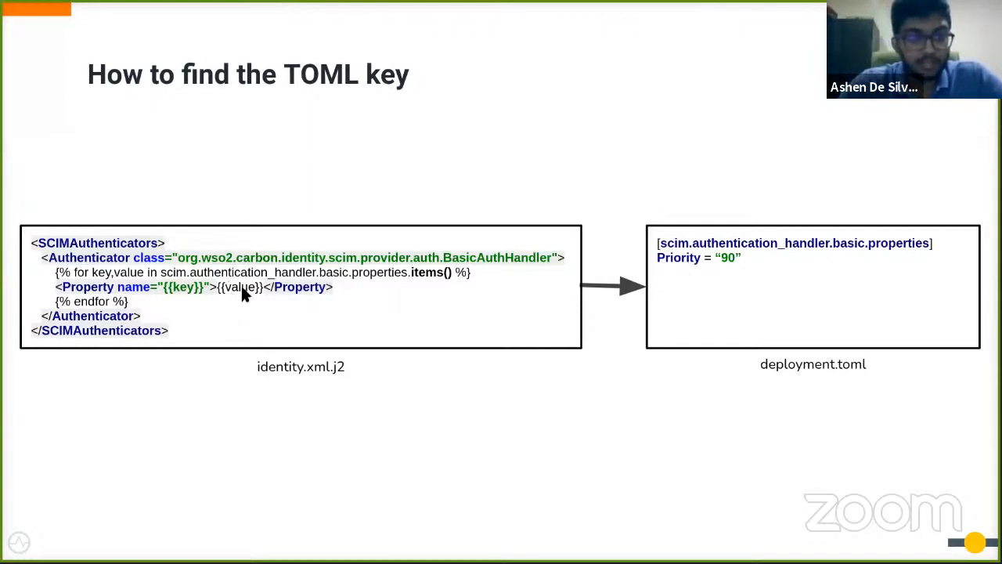
{"action": "mouse_move", "coordinate": [630, 279]}
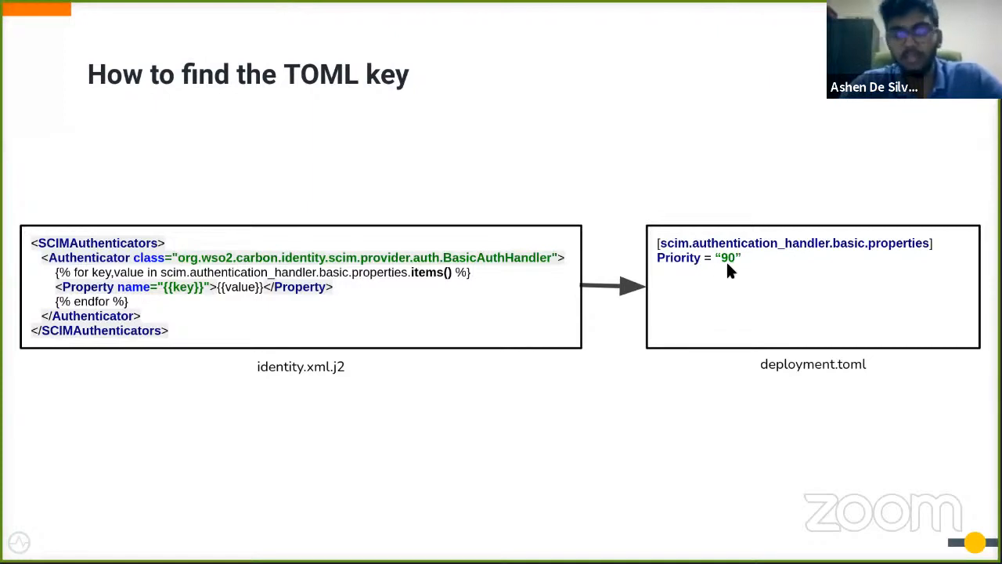
{"action": "mouse_move", "coordinate": [717, 258]}
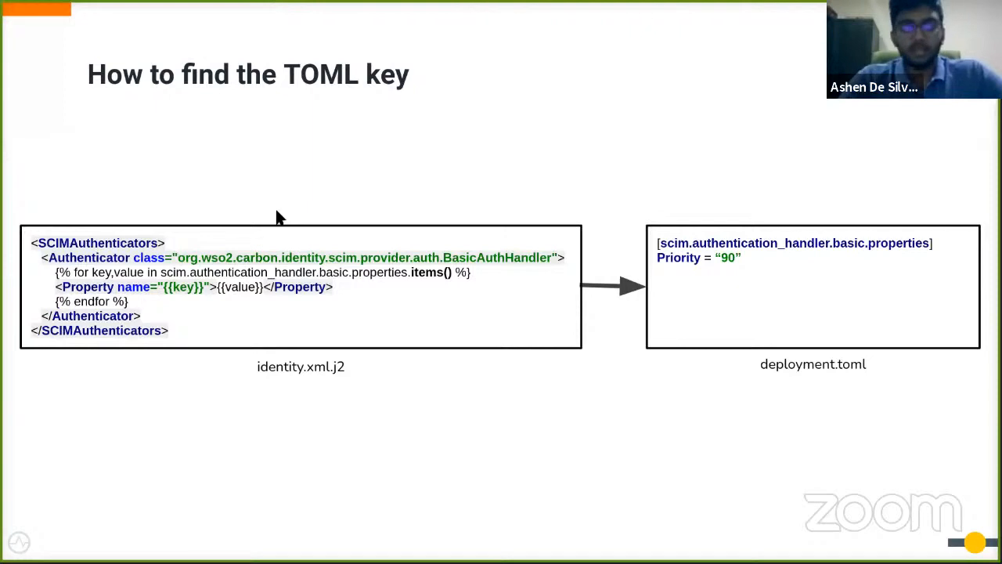
{"action": "mouse_move", "coordinate": [373, 454]}
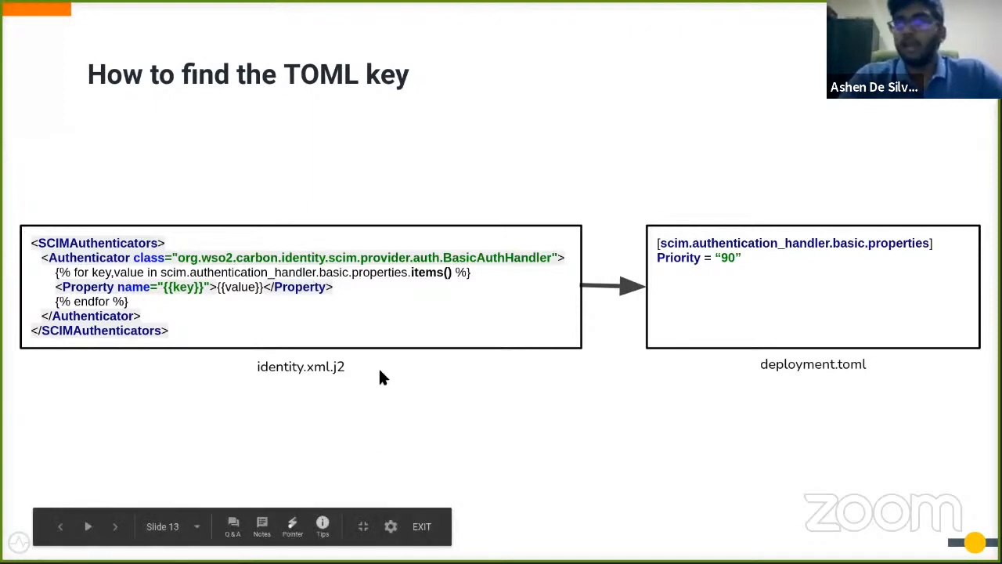
{"action": "mouse_move", "coordinate": [426, 413]}
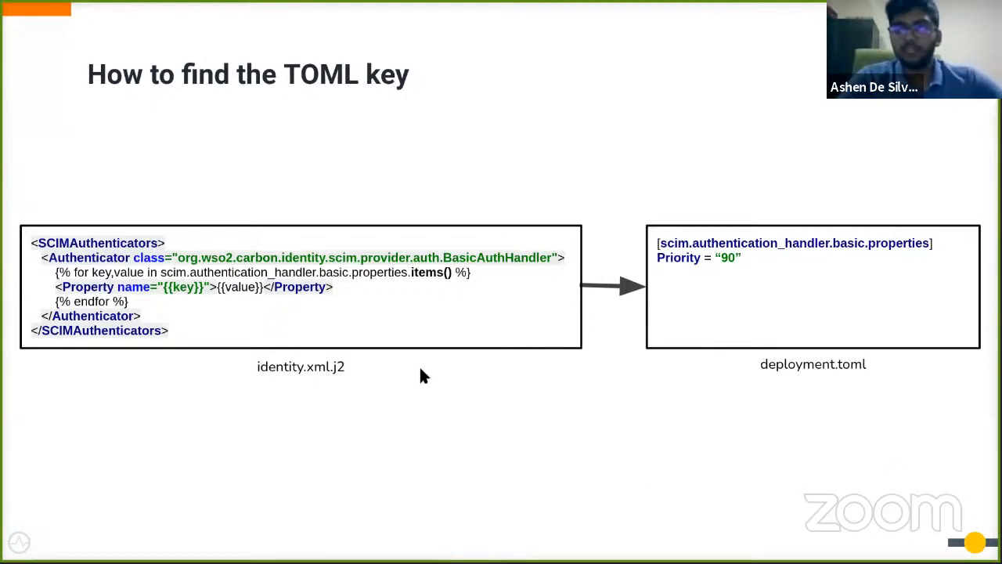
{"action": "mouse_move", "coordinate": [465, 404]}
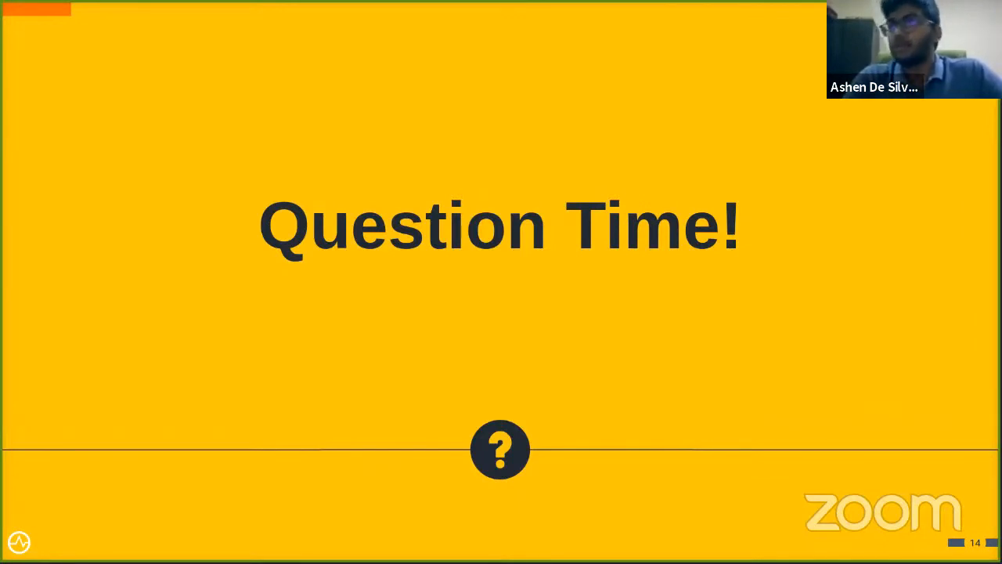
{"action": "mouse_move", "coordinate": [765, 470]}
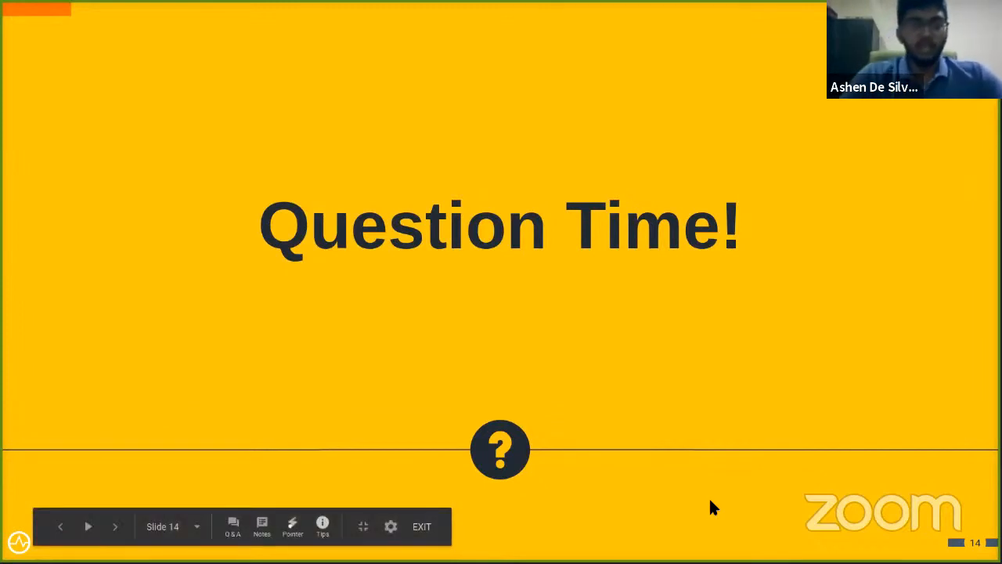
{"action": "mouse_move", "coordinate": [536, 462]}
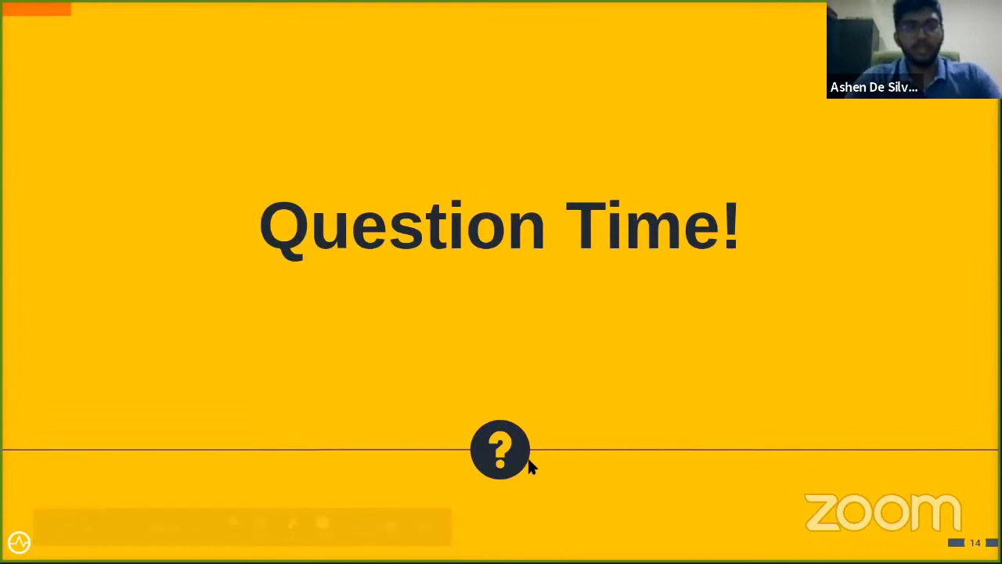
{"action": "mouse_move", "coordinate": [478, 478]}
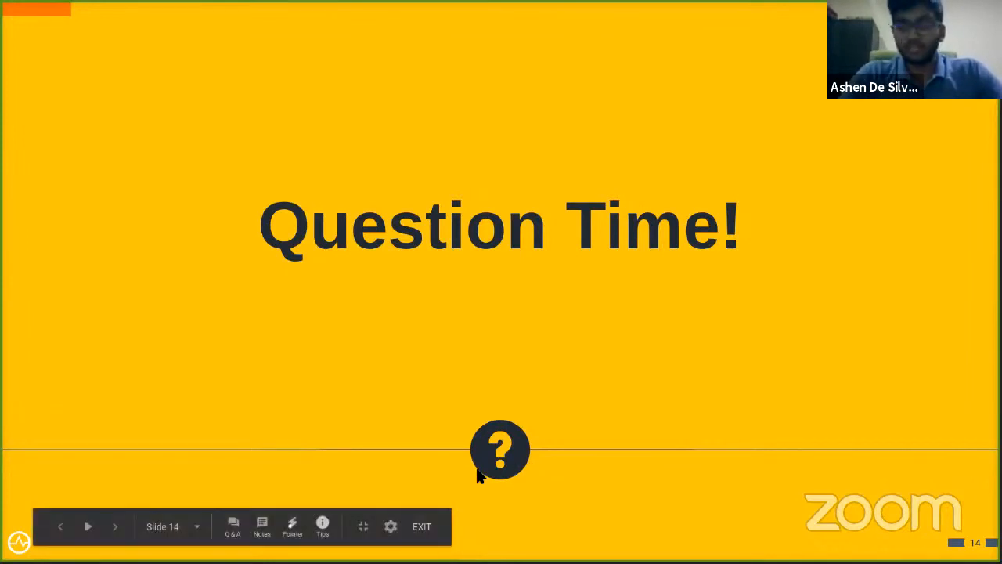
{"action": "mouse_move", "coordinate": [448, 483]}
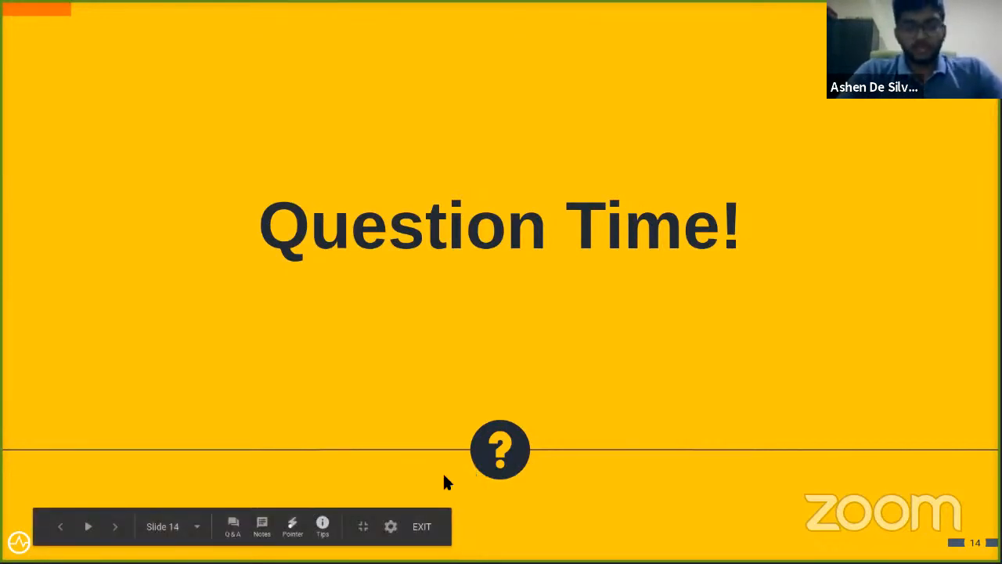